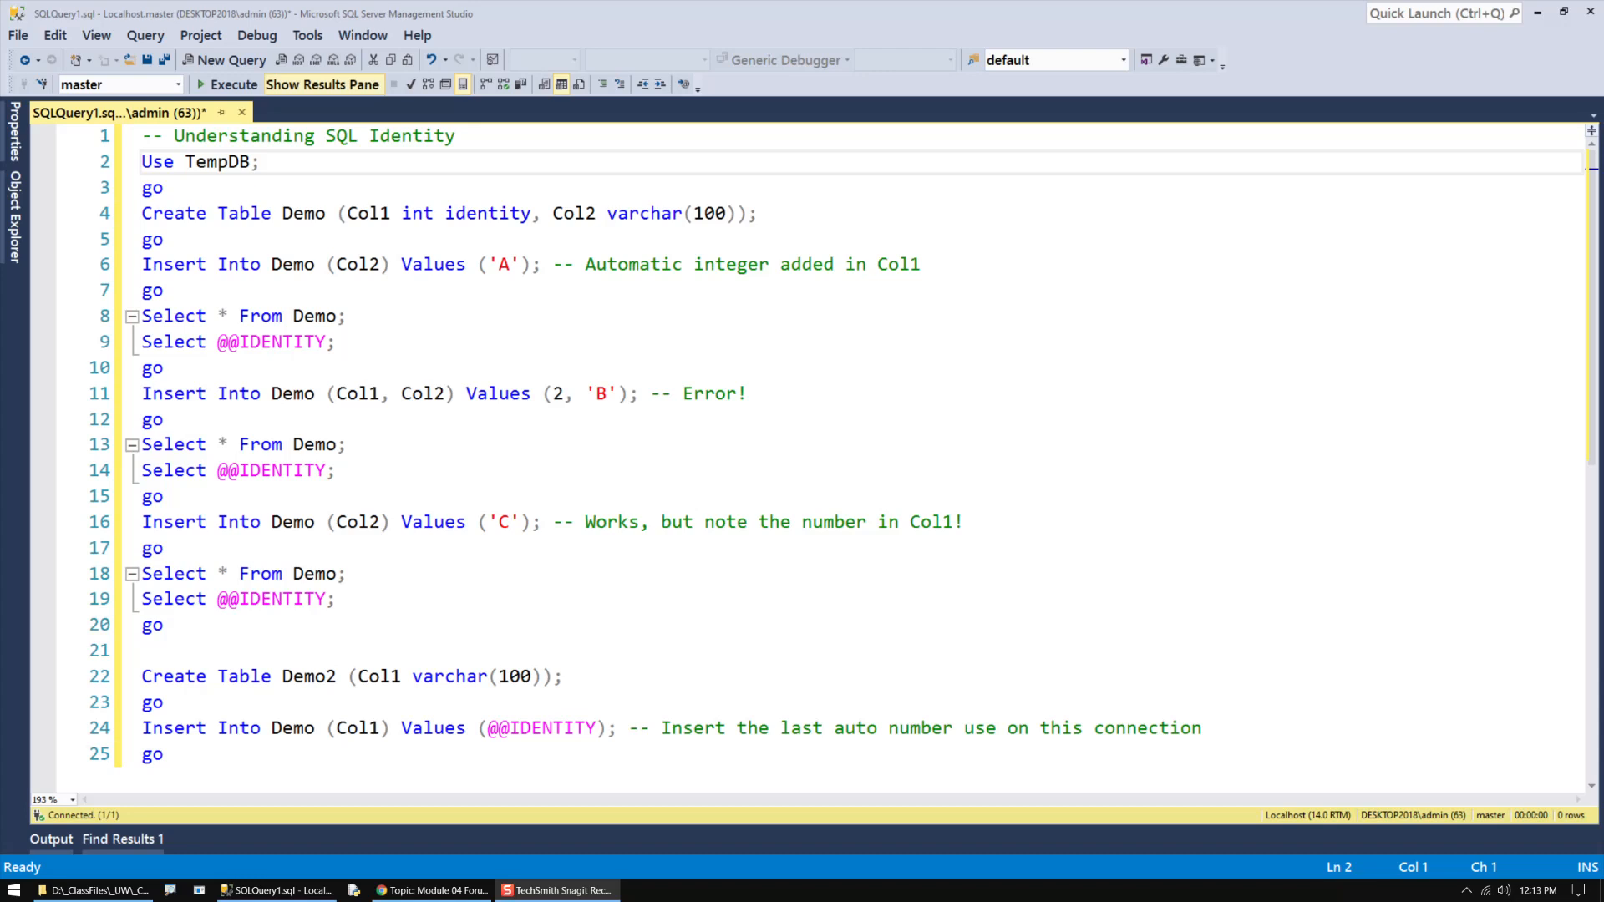
Run the Use TempDB and Create Table Demo statements so Demo gets identity column Col1.
double_click(486, 212)
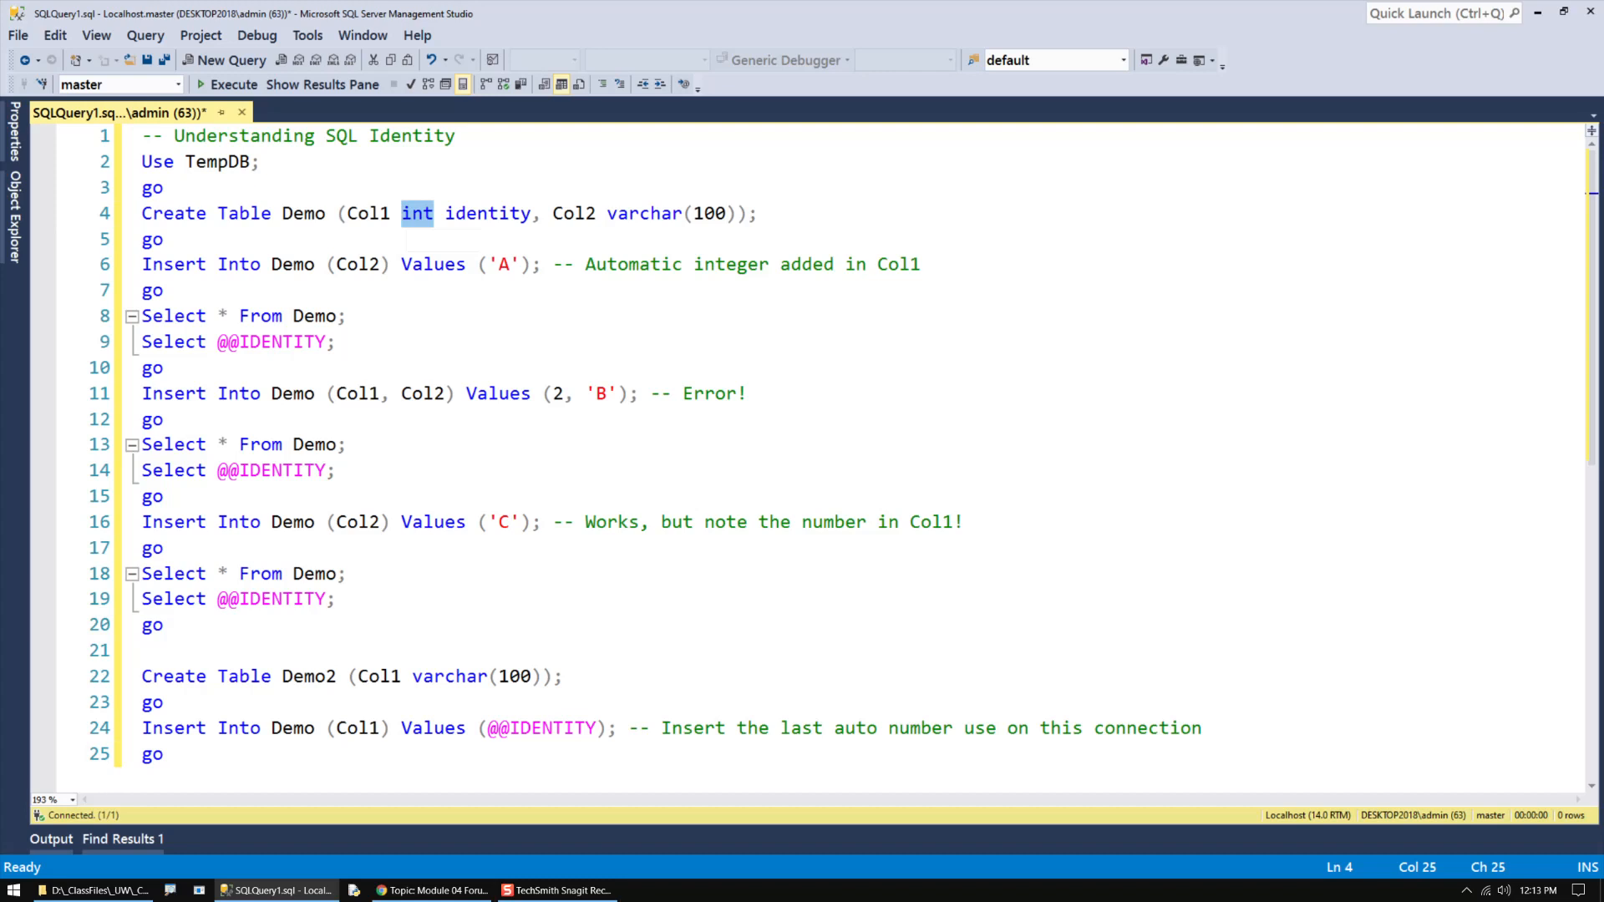
left_click(232, 84)
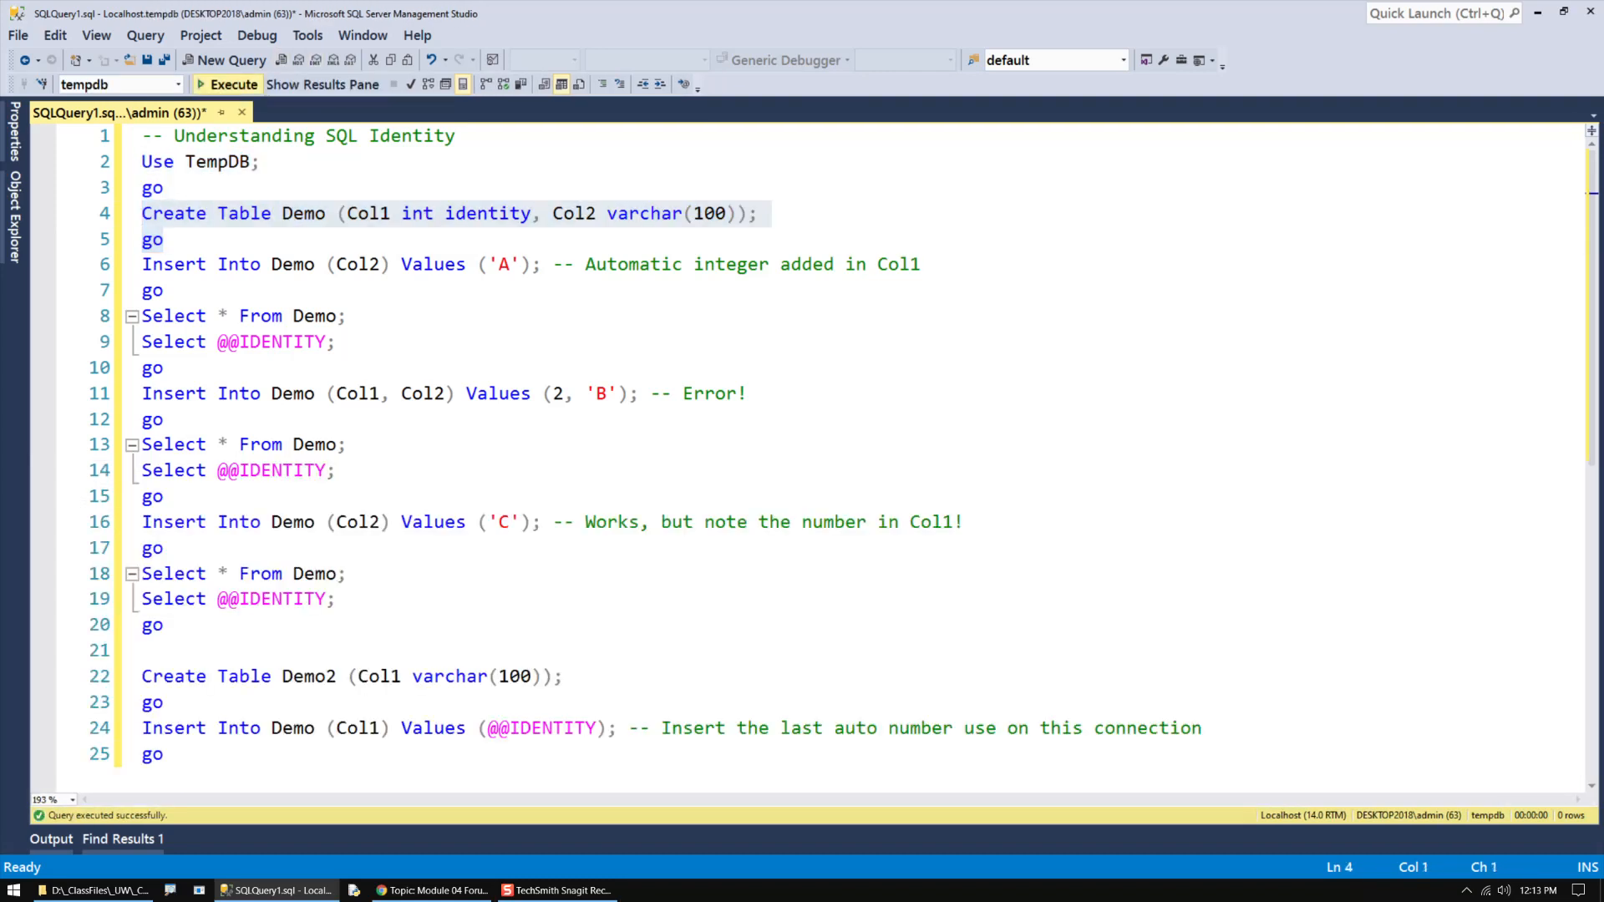
Insert the first 'A' row into Demo and select the insert plus Select * lines.
left_click(234, 83)
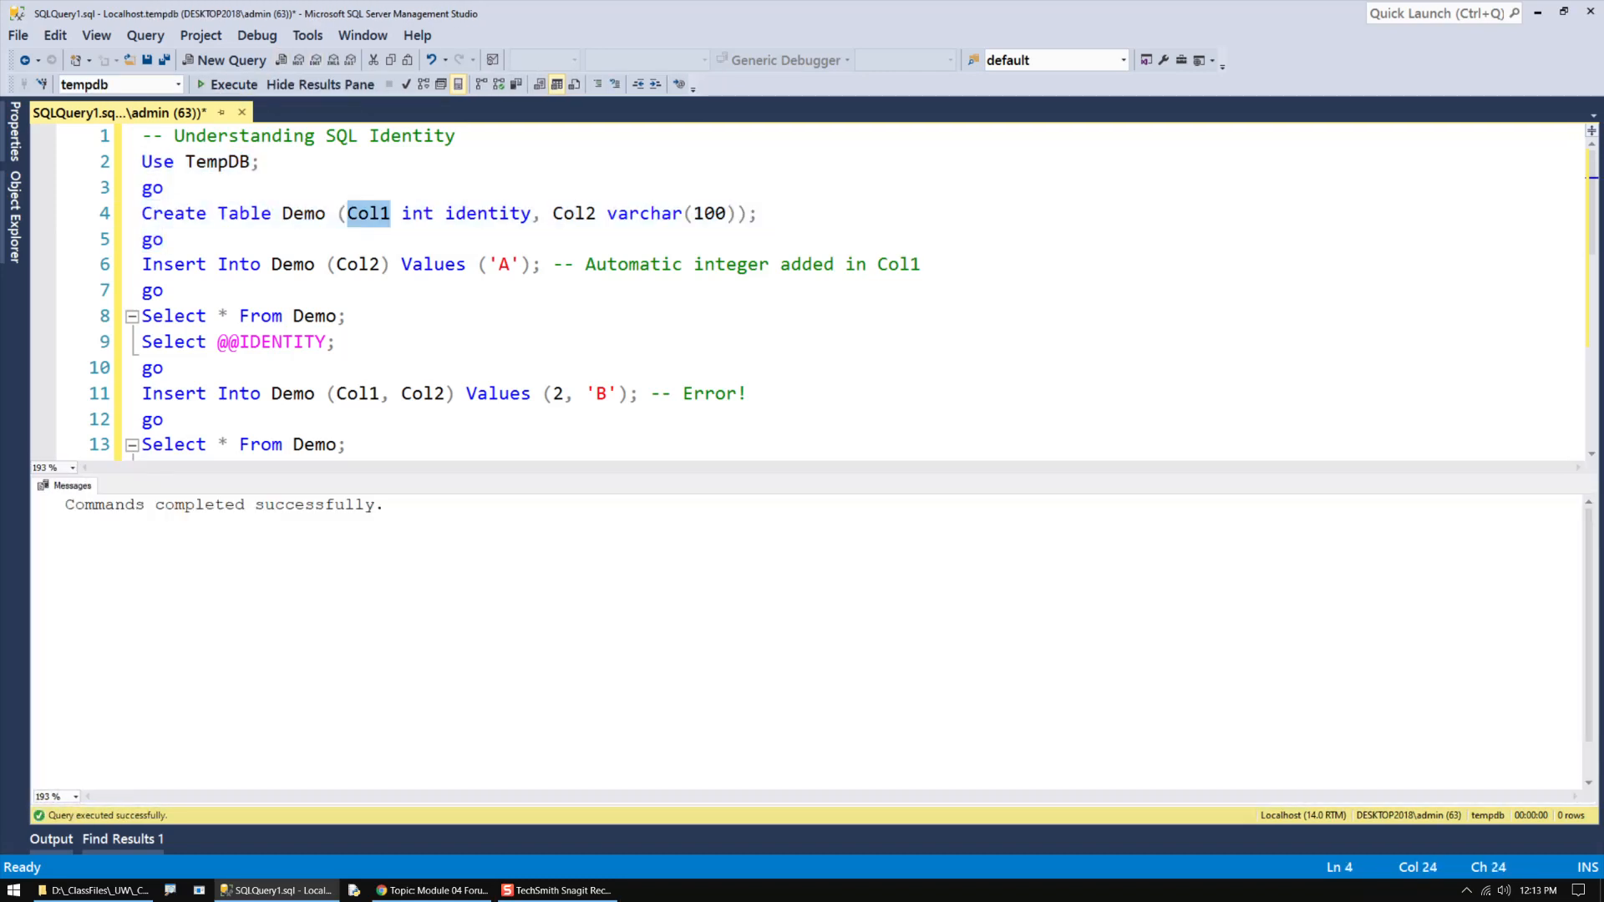
double_click(488, 212)
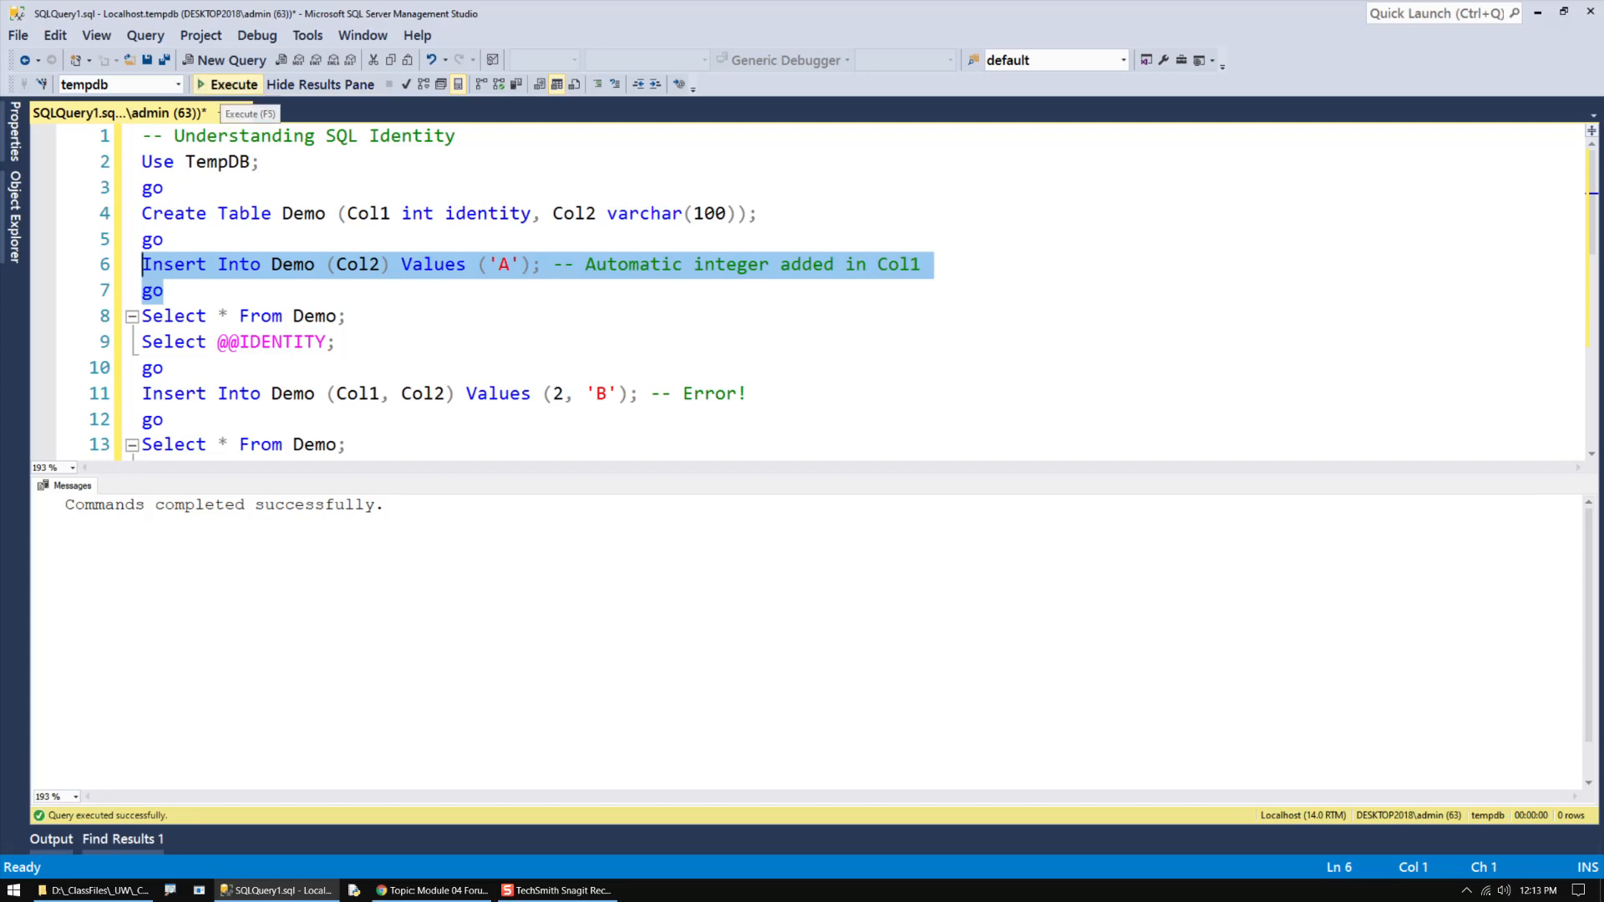
left_click(234, 84)
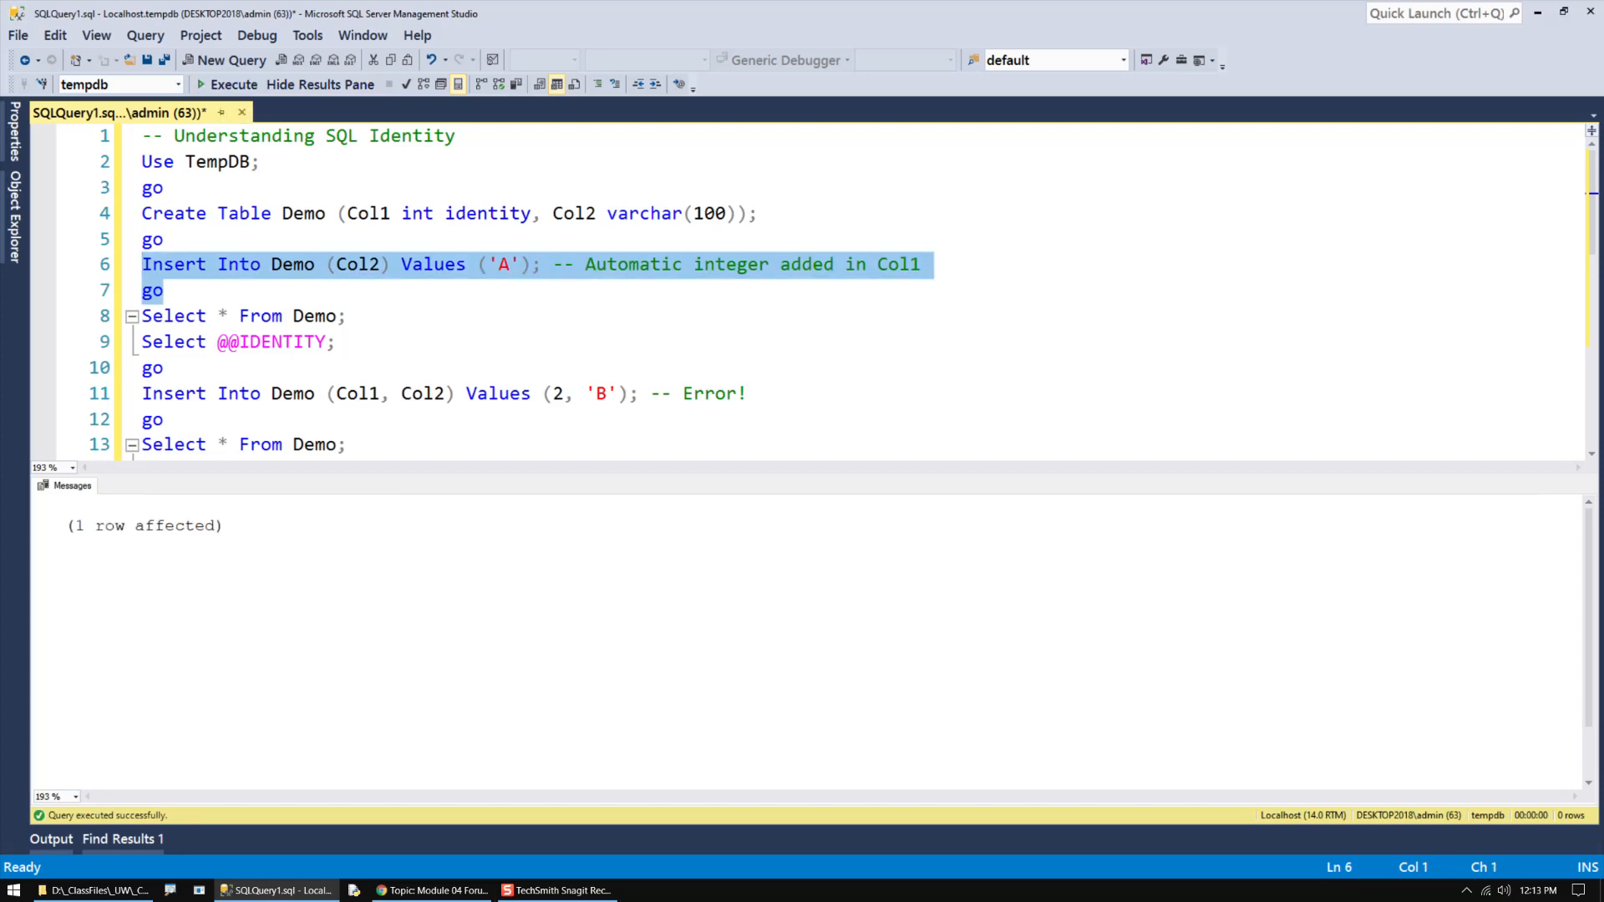
double_click(488, 212)
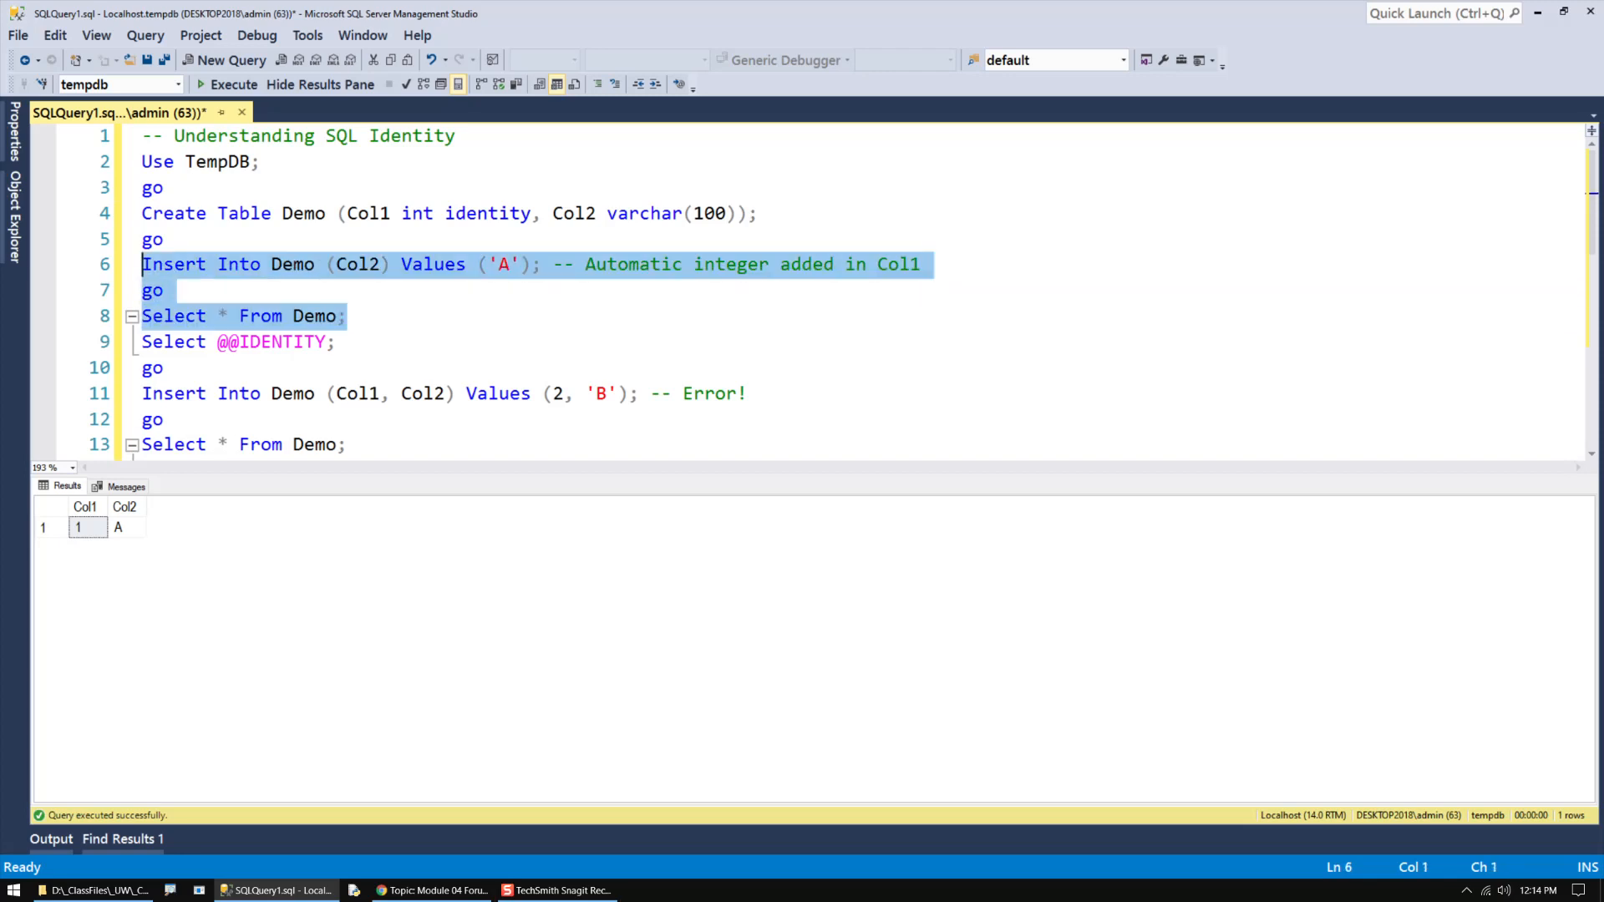
Repeat the insert until Demo lists four 'A' rows numbered 1 through 4 in Col1.
left_click(227, 86)
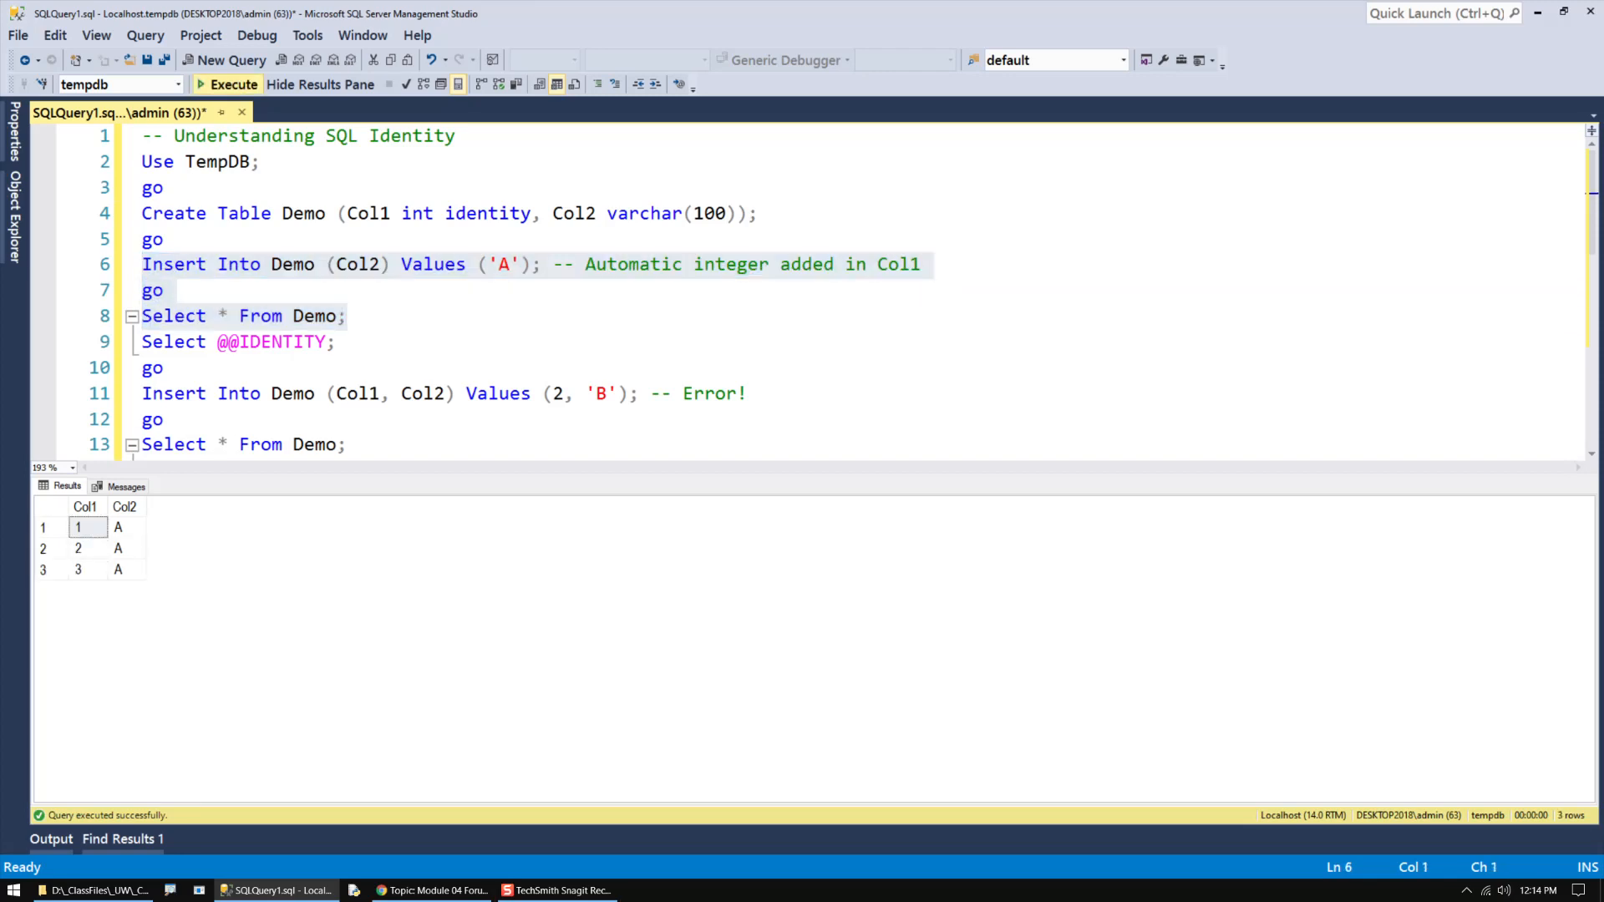
left_click(234, 83)
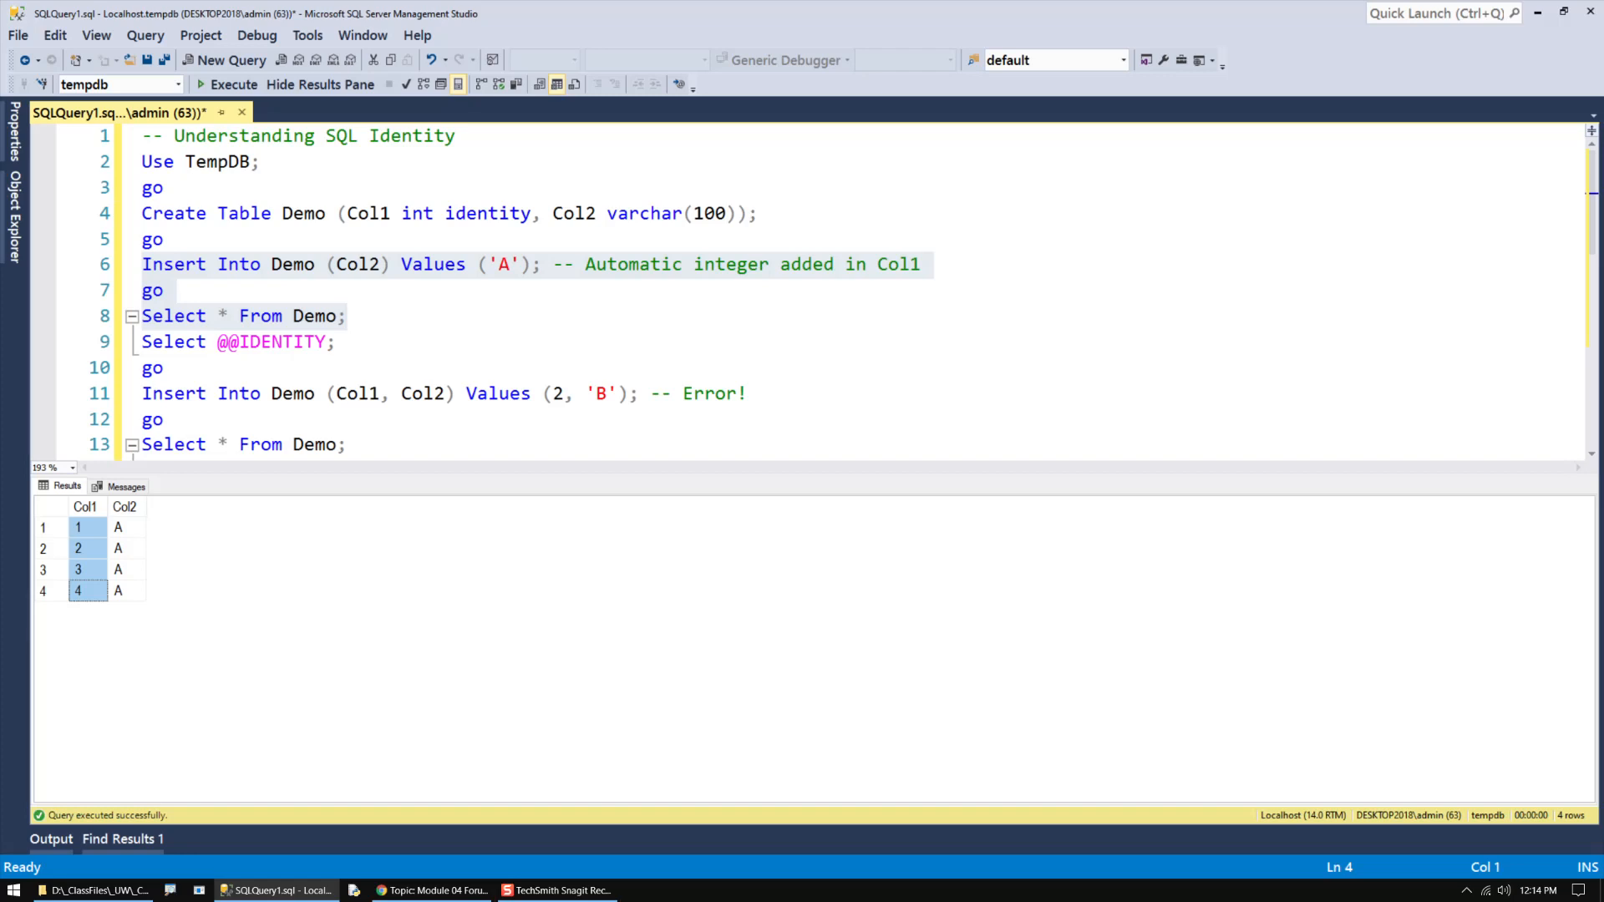
double_click(486, 212)
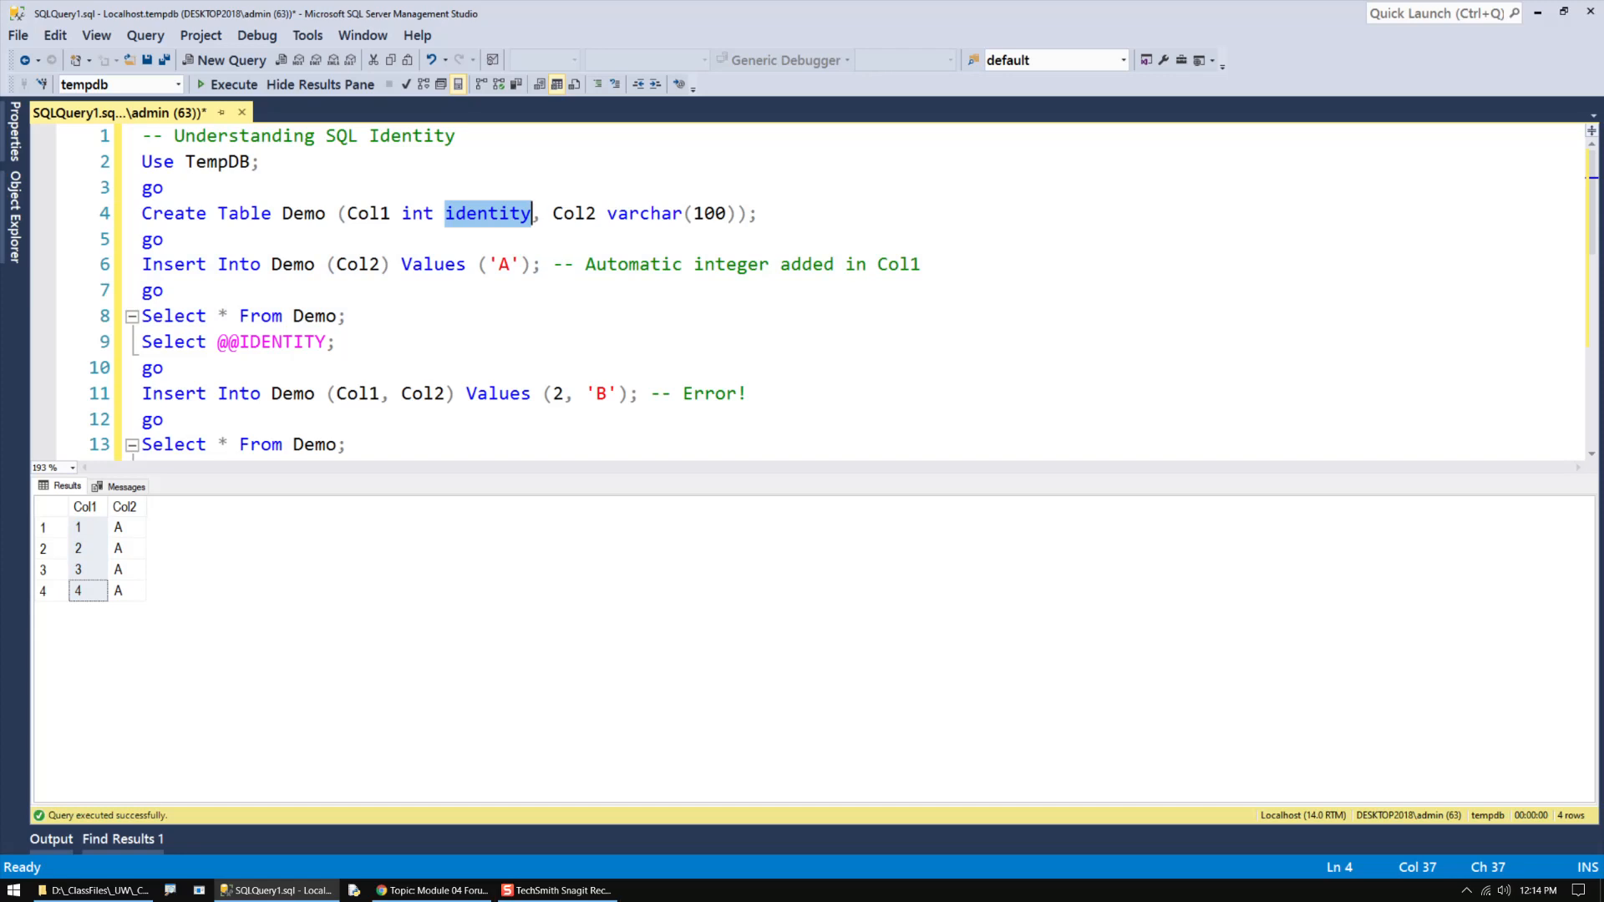
triple_click(239, 341)
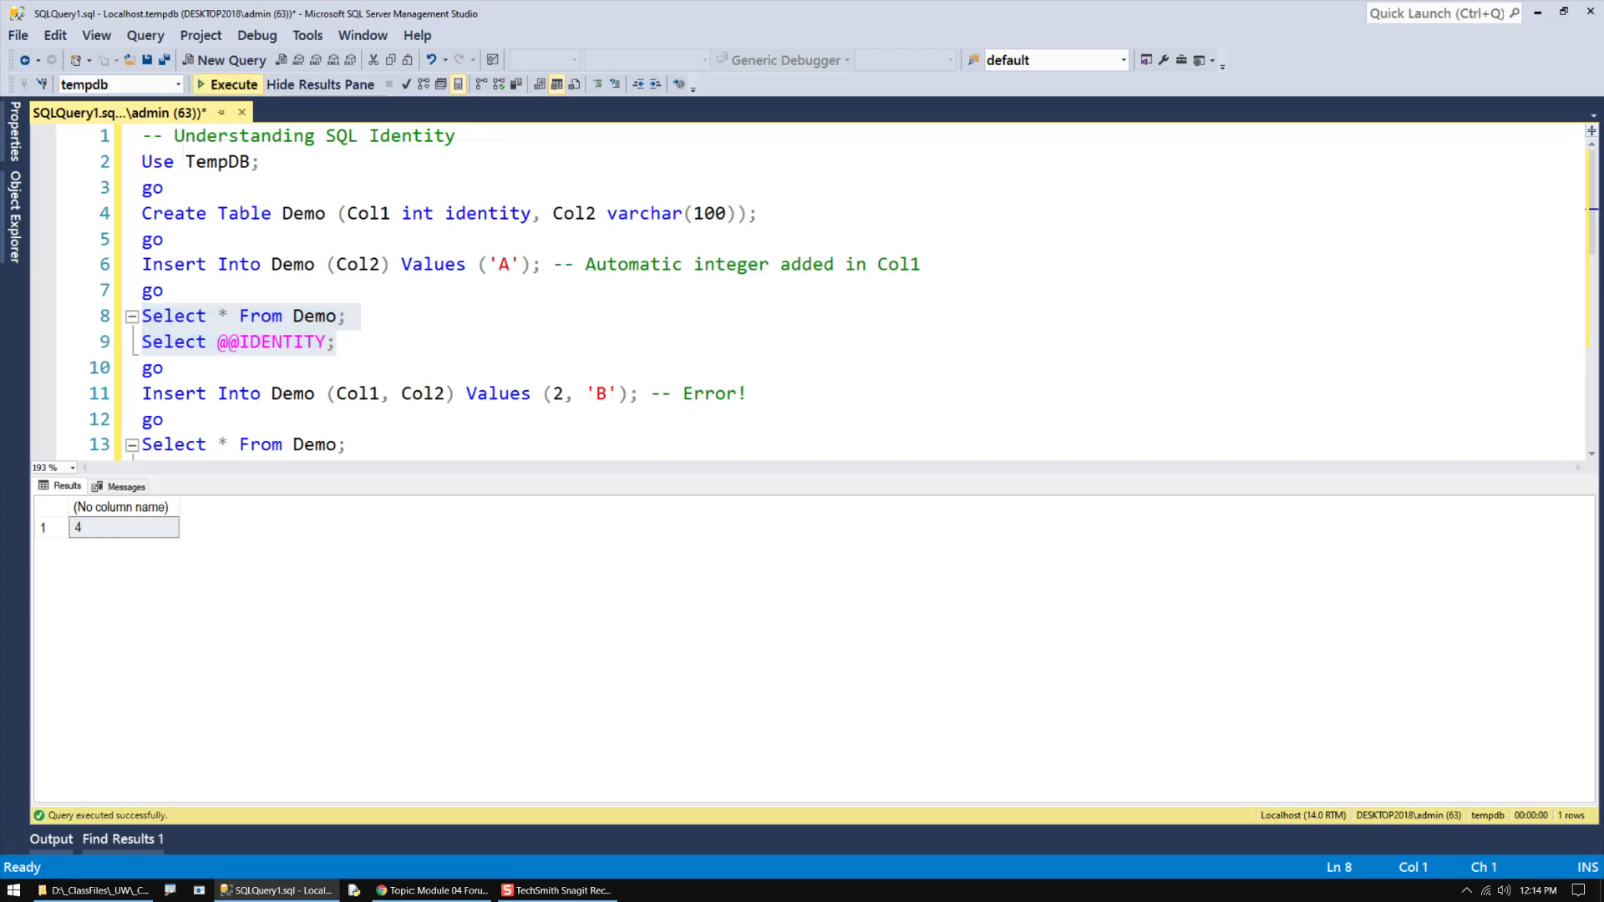
left_click(234, 84)
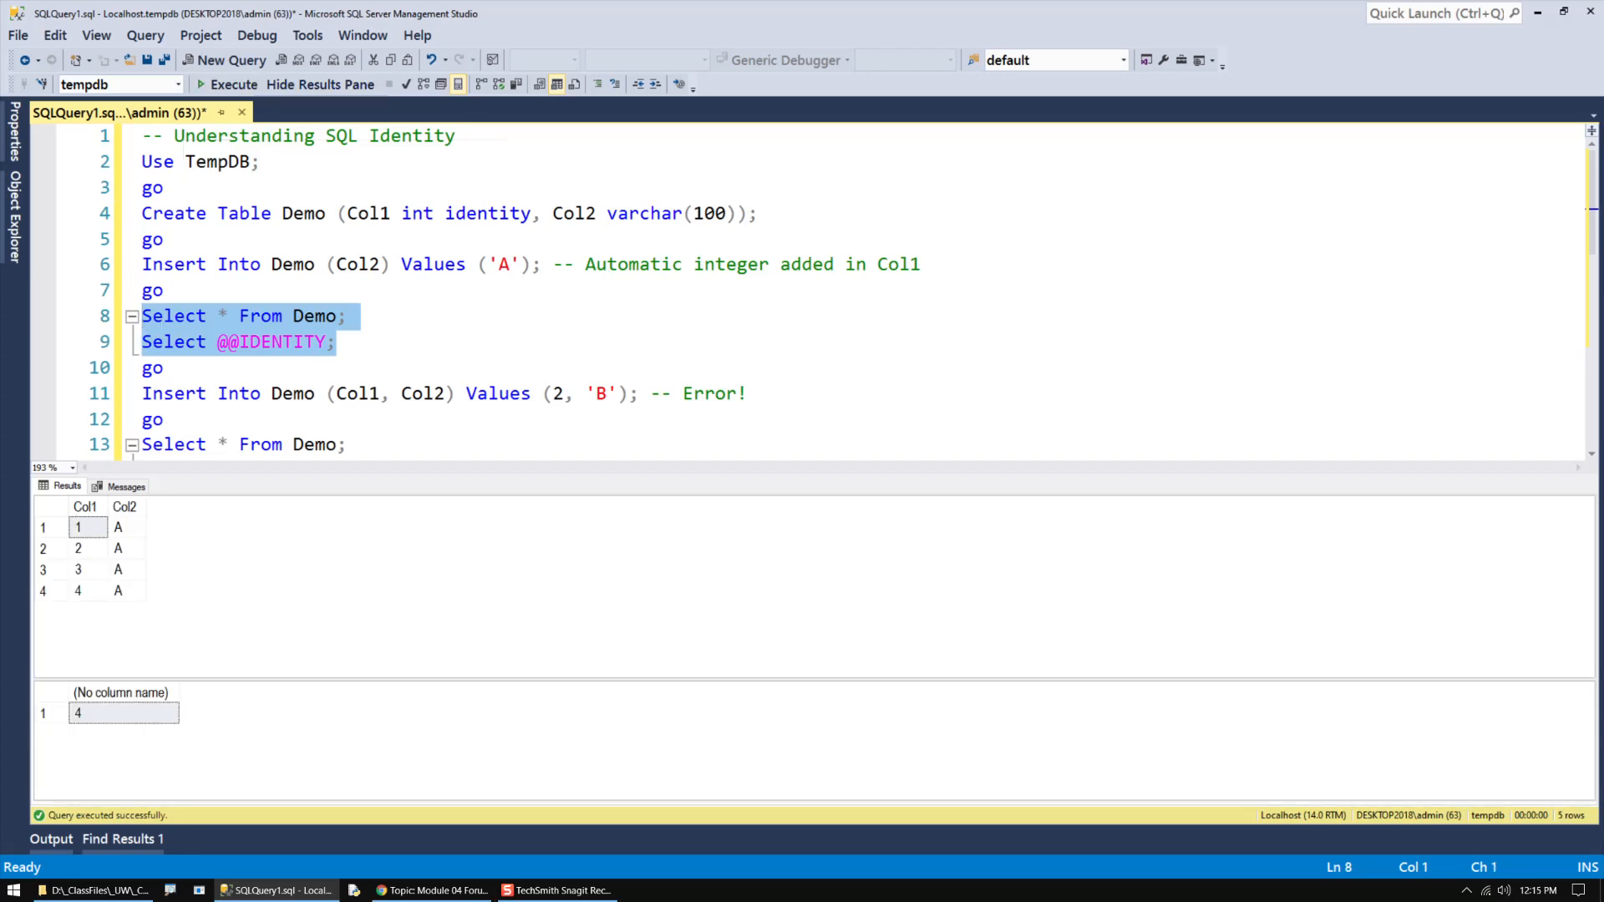
left_click(87, 590)
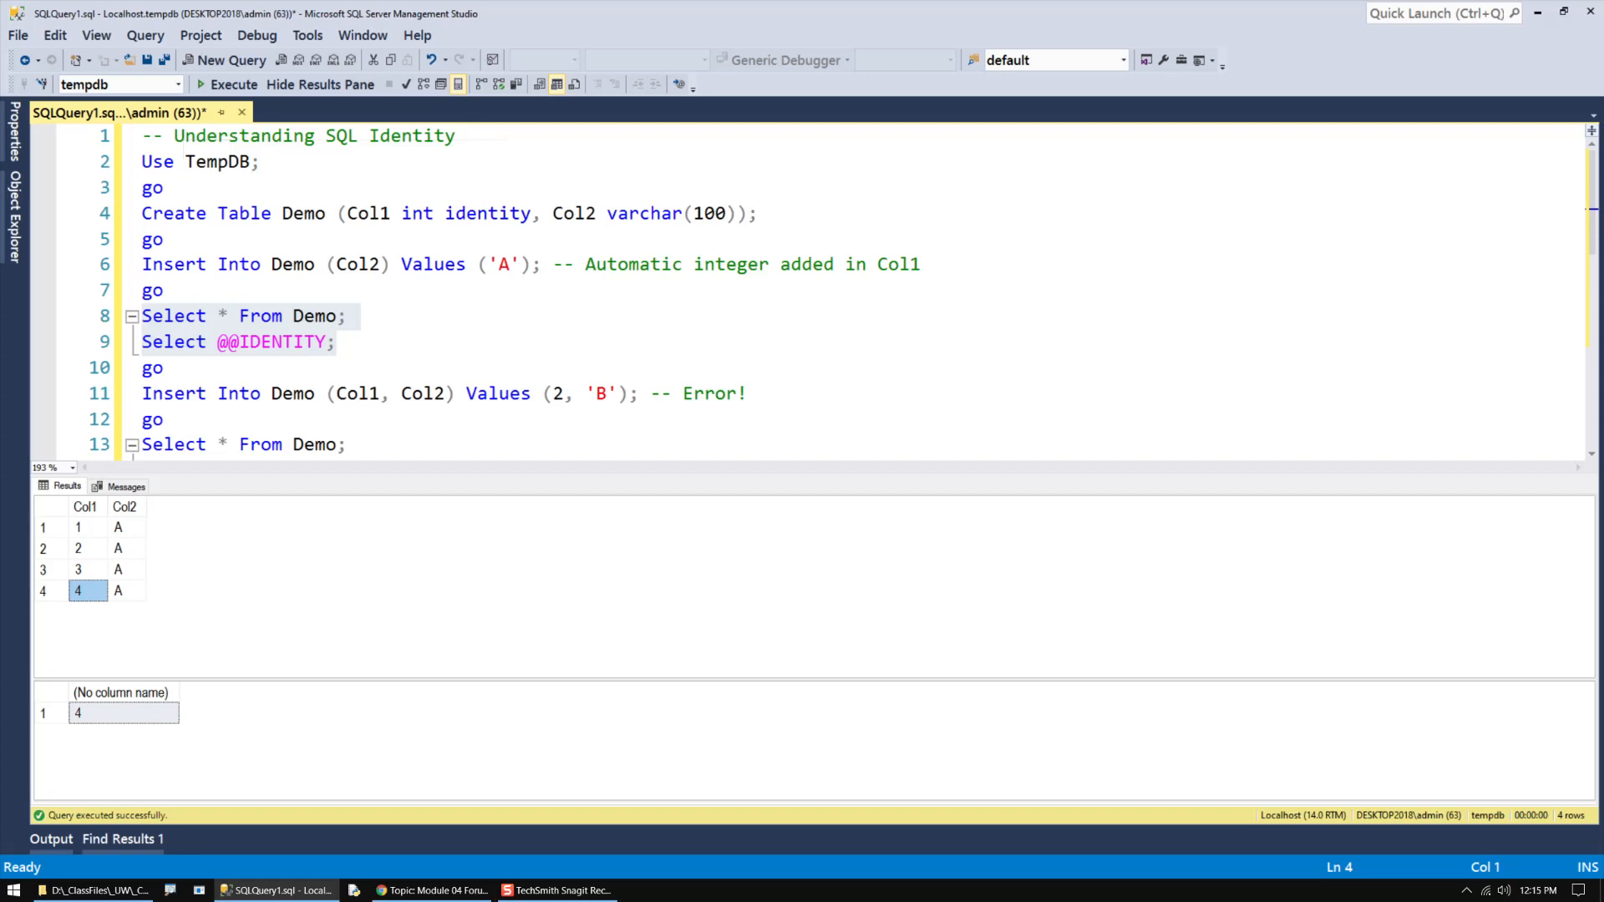
double_click(486, 212)
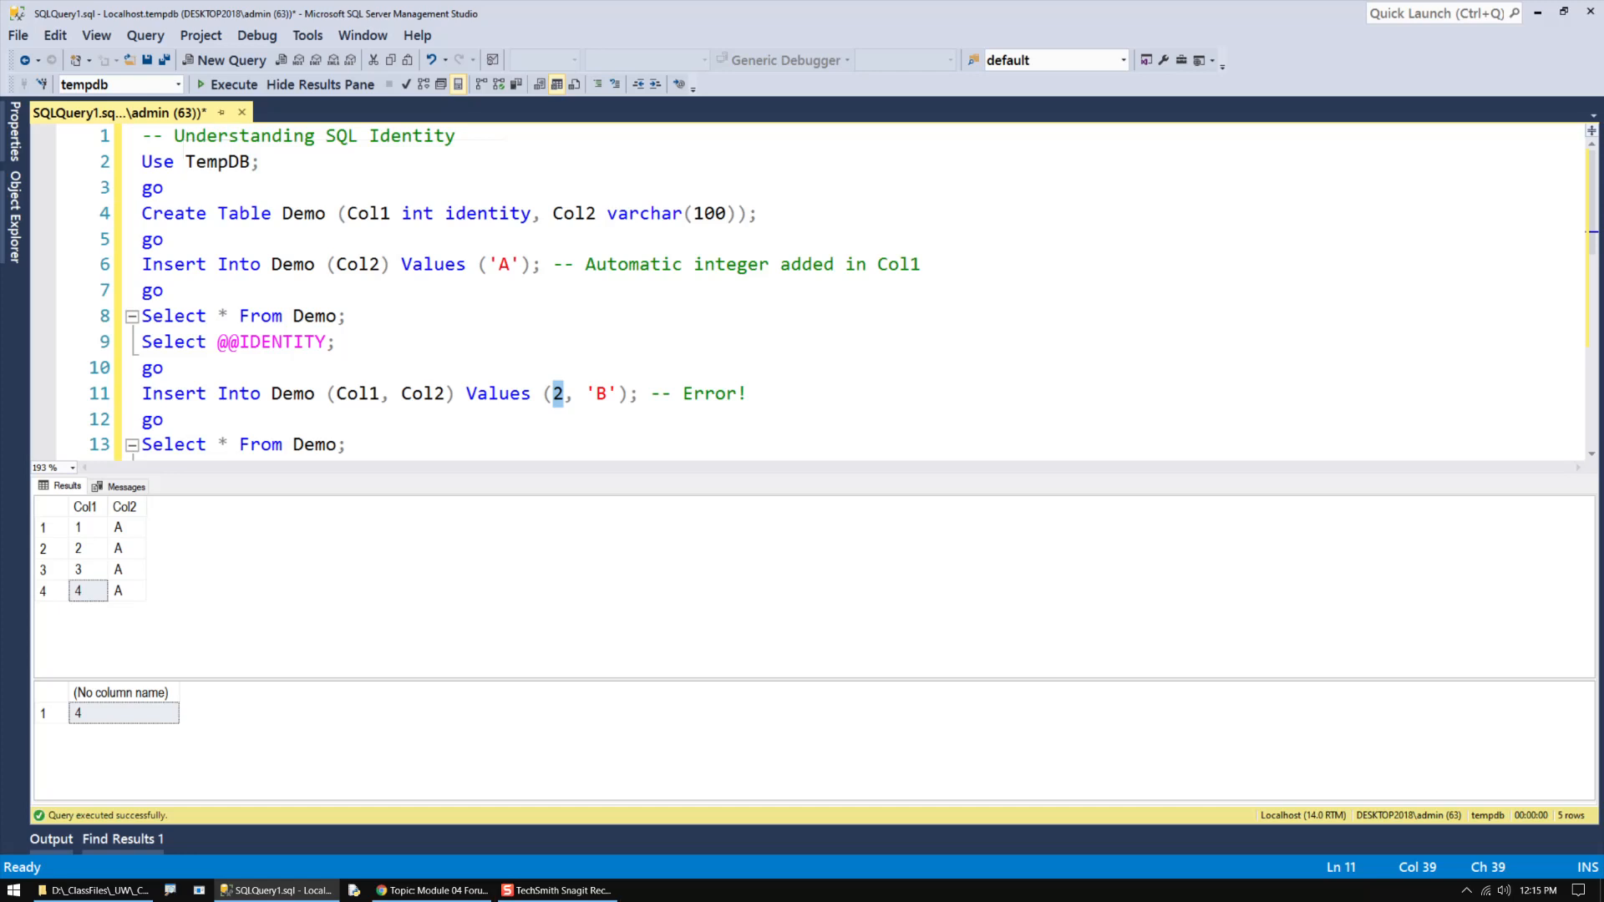
Run an insert with explicit Col1 value 55, which fails with an IDENTITY_INSERT error.
type("55")
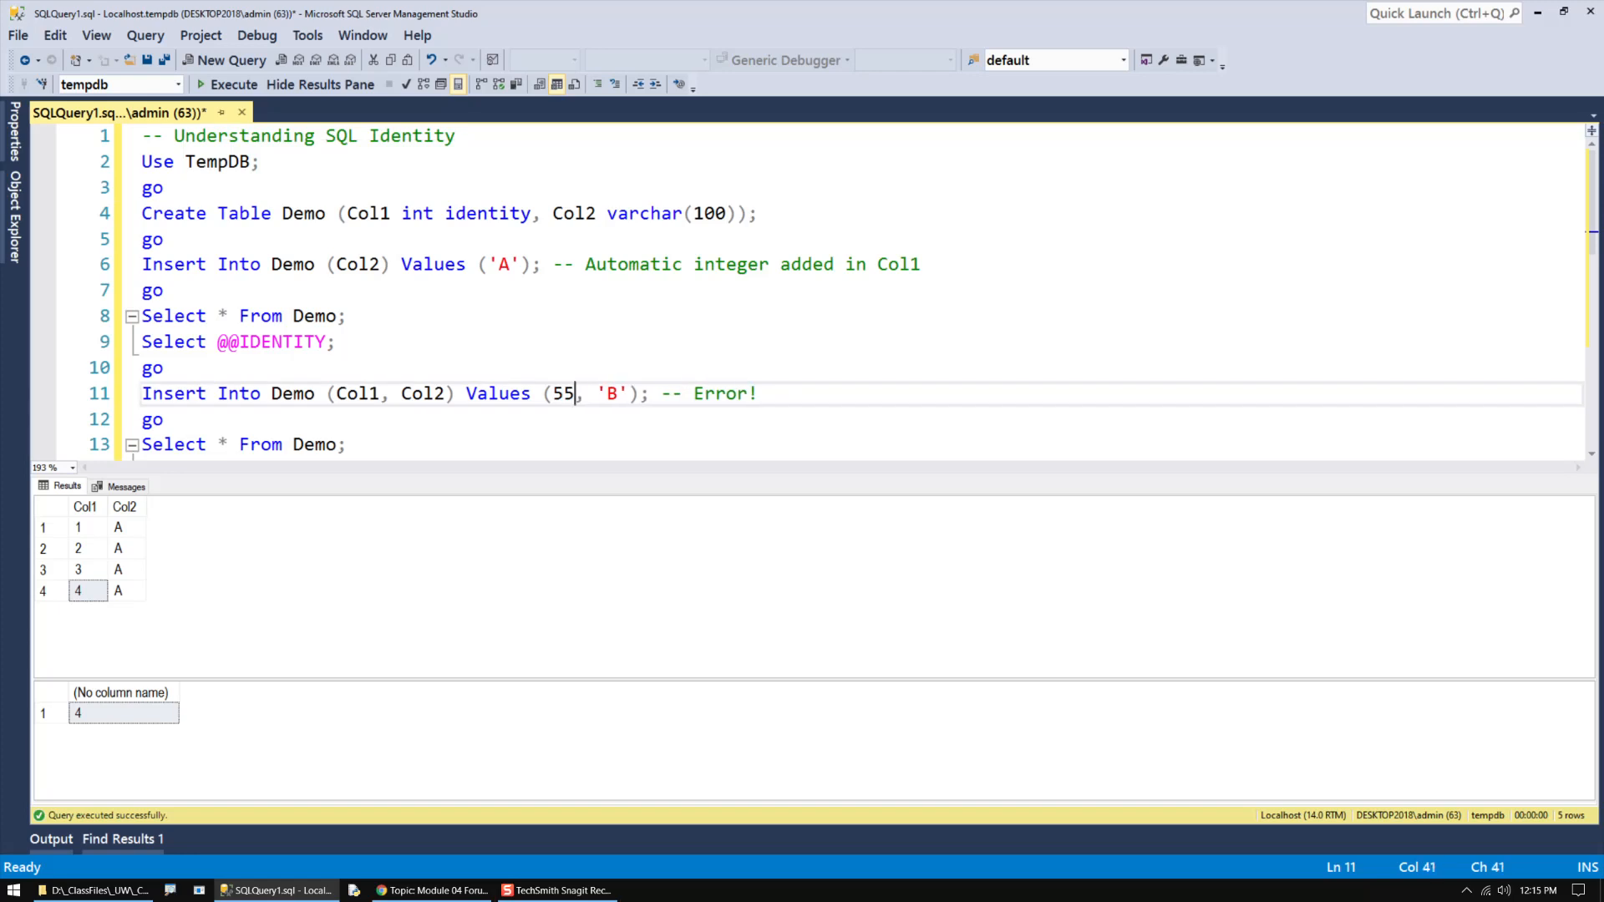
left_click_drag(140, 393, 164, 420)
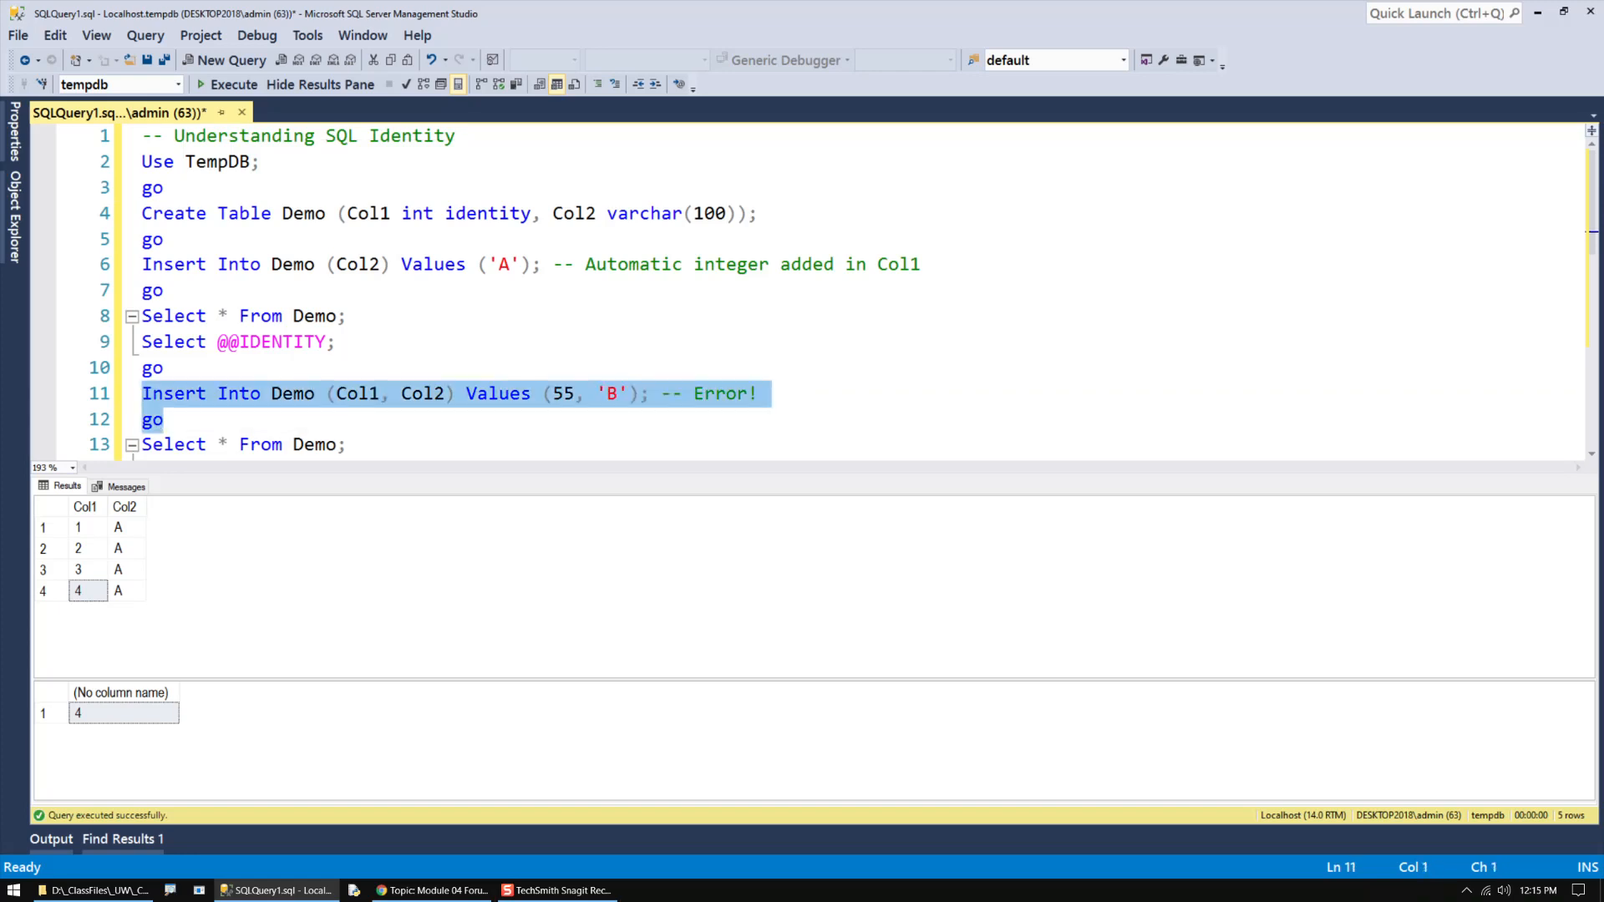
left_click(232, 83)
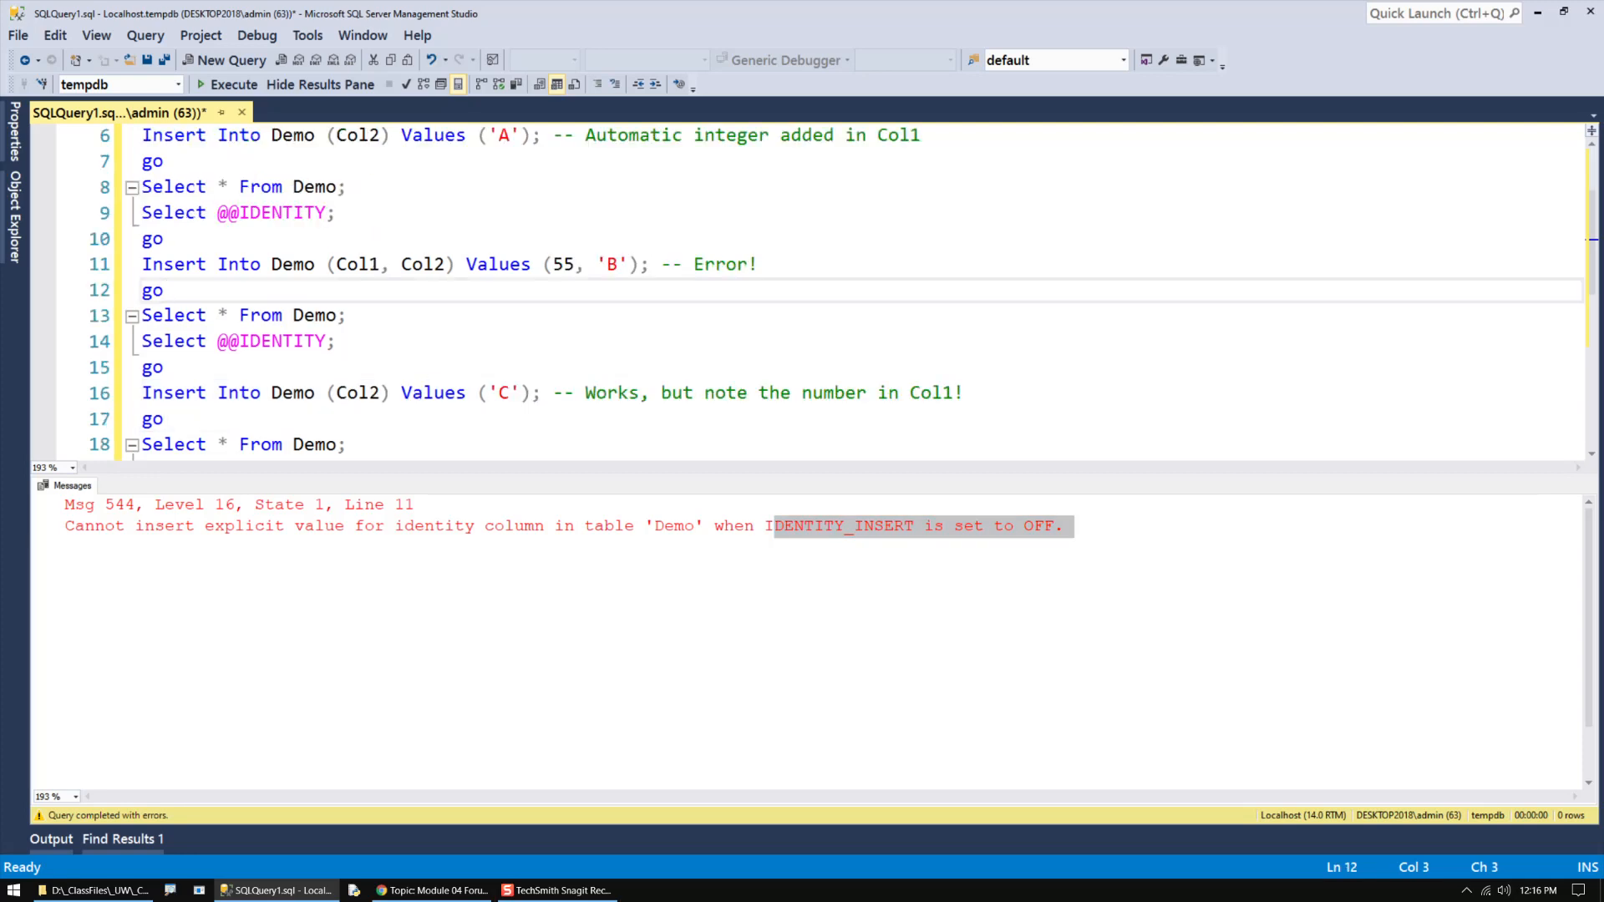
left_click_drag(143, 315, 334, 341)
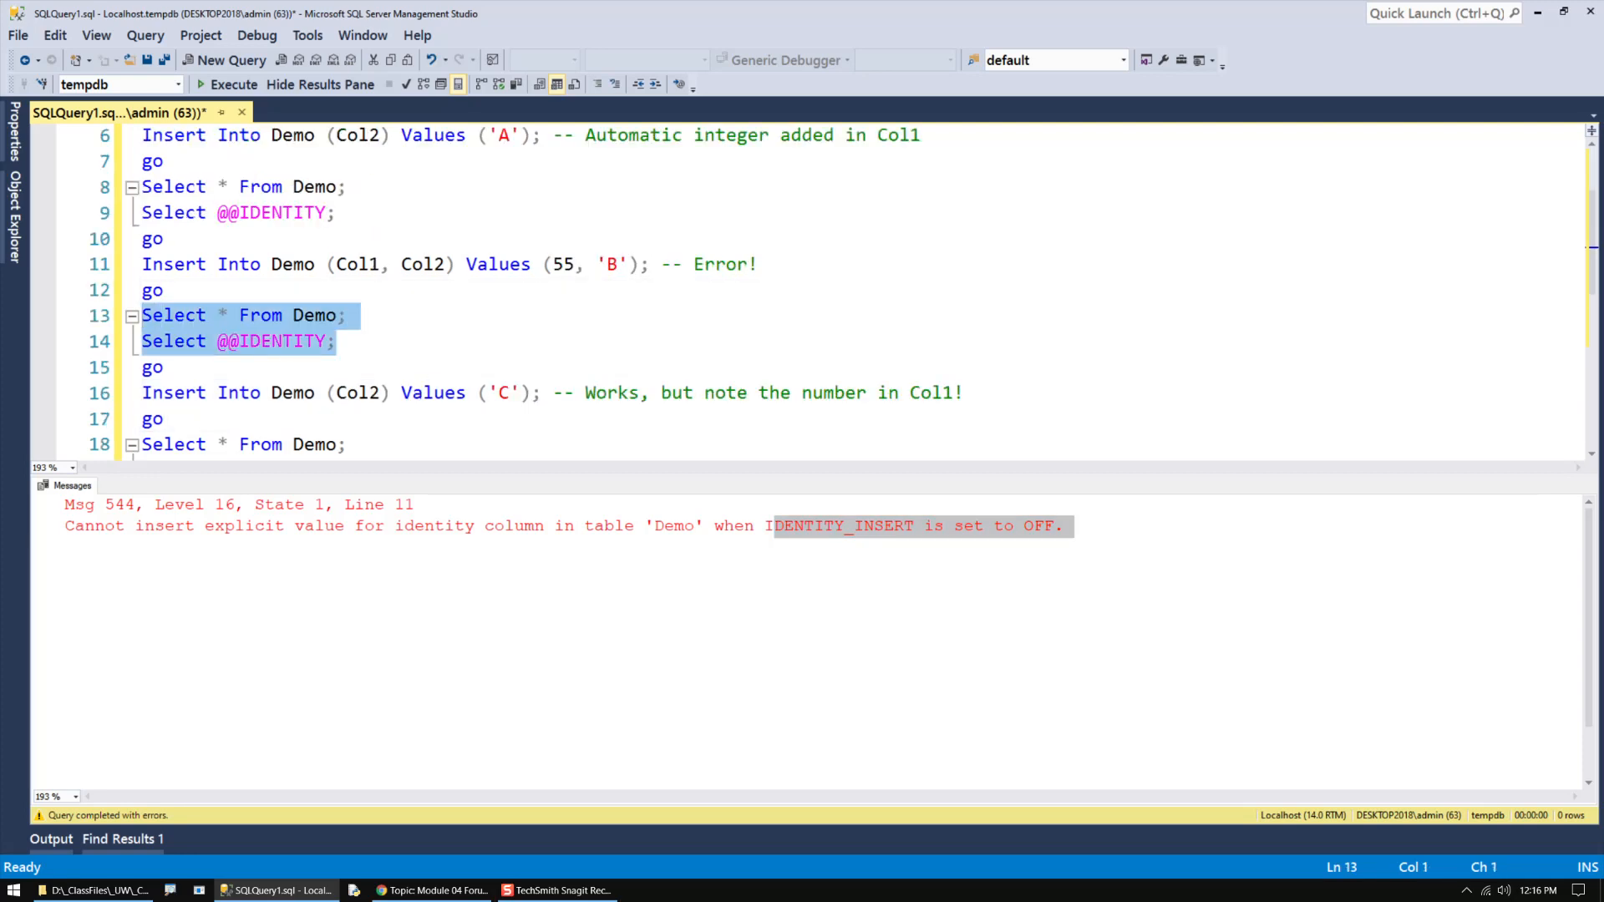
left_click(234, 84)
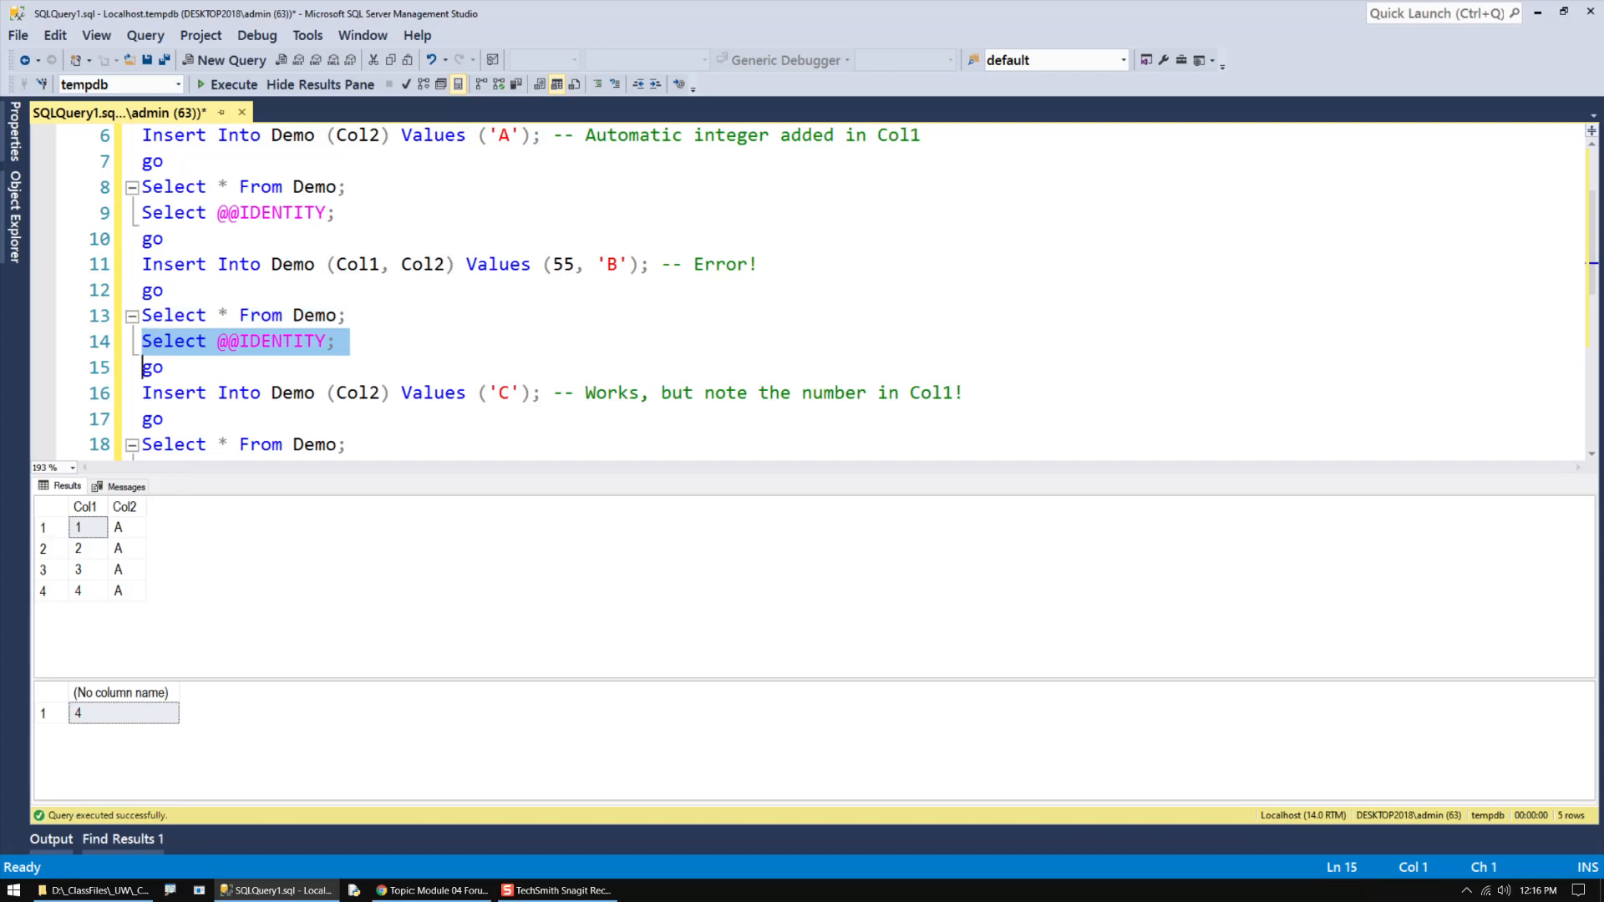
scroll("down", 3)
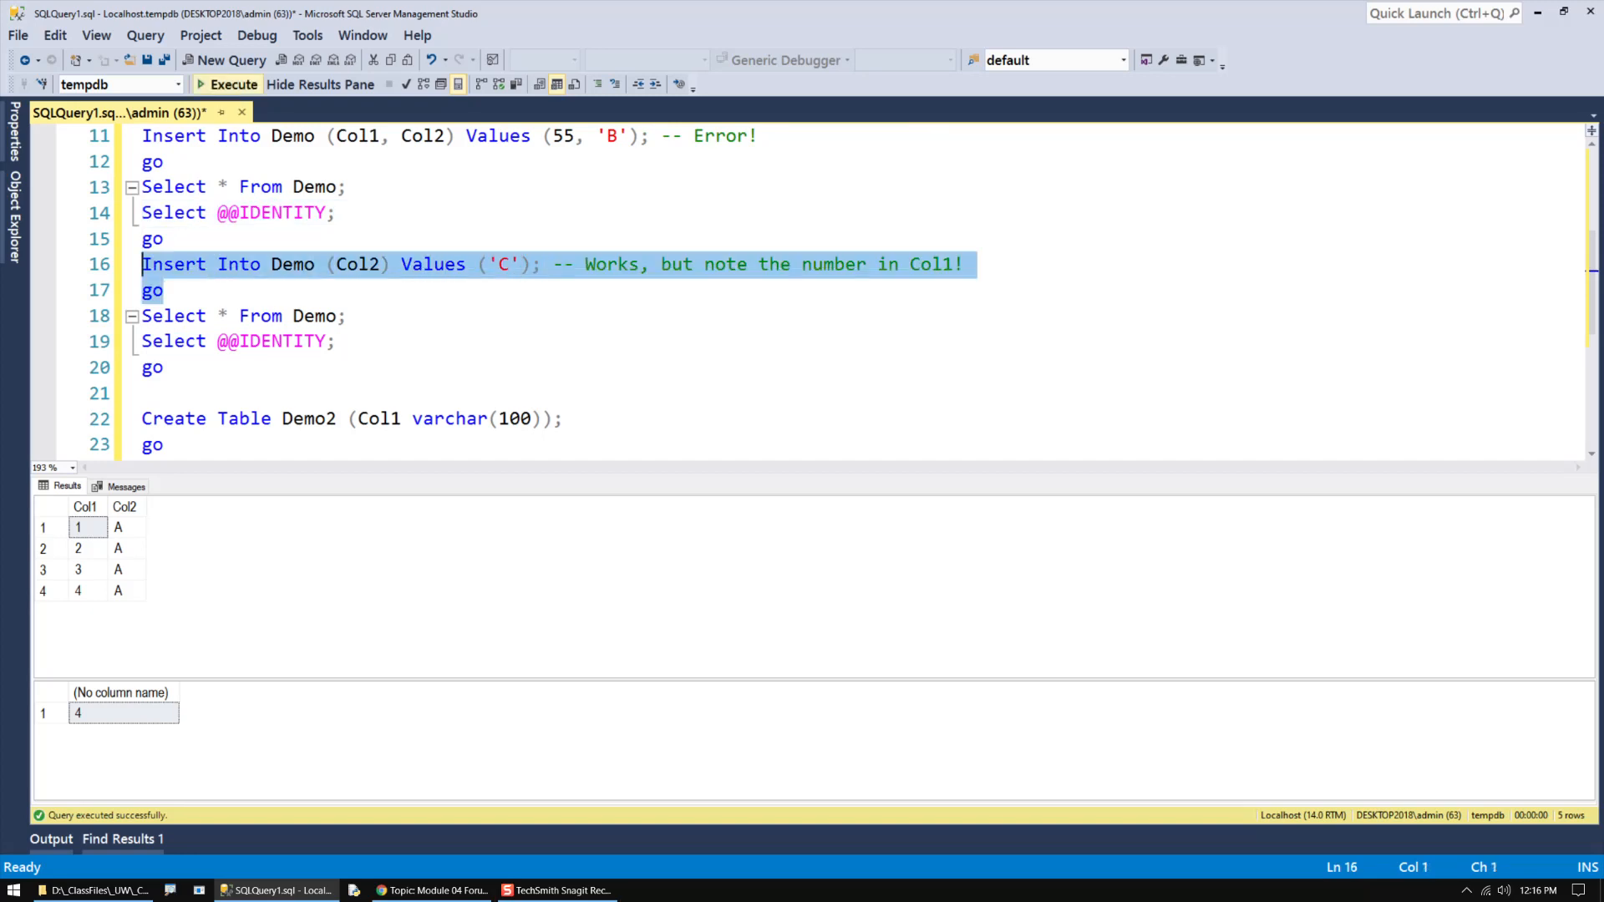
left_click(234, 84)
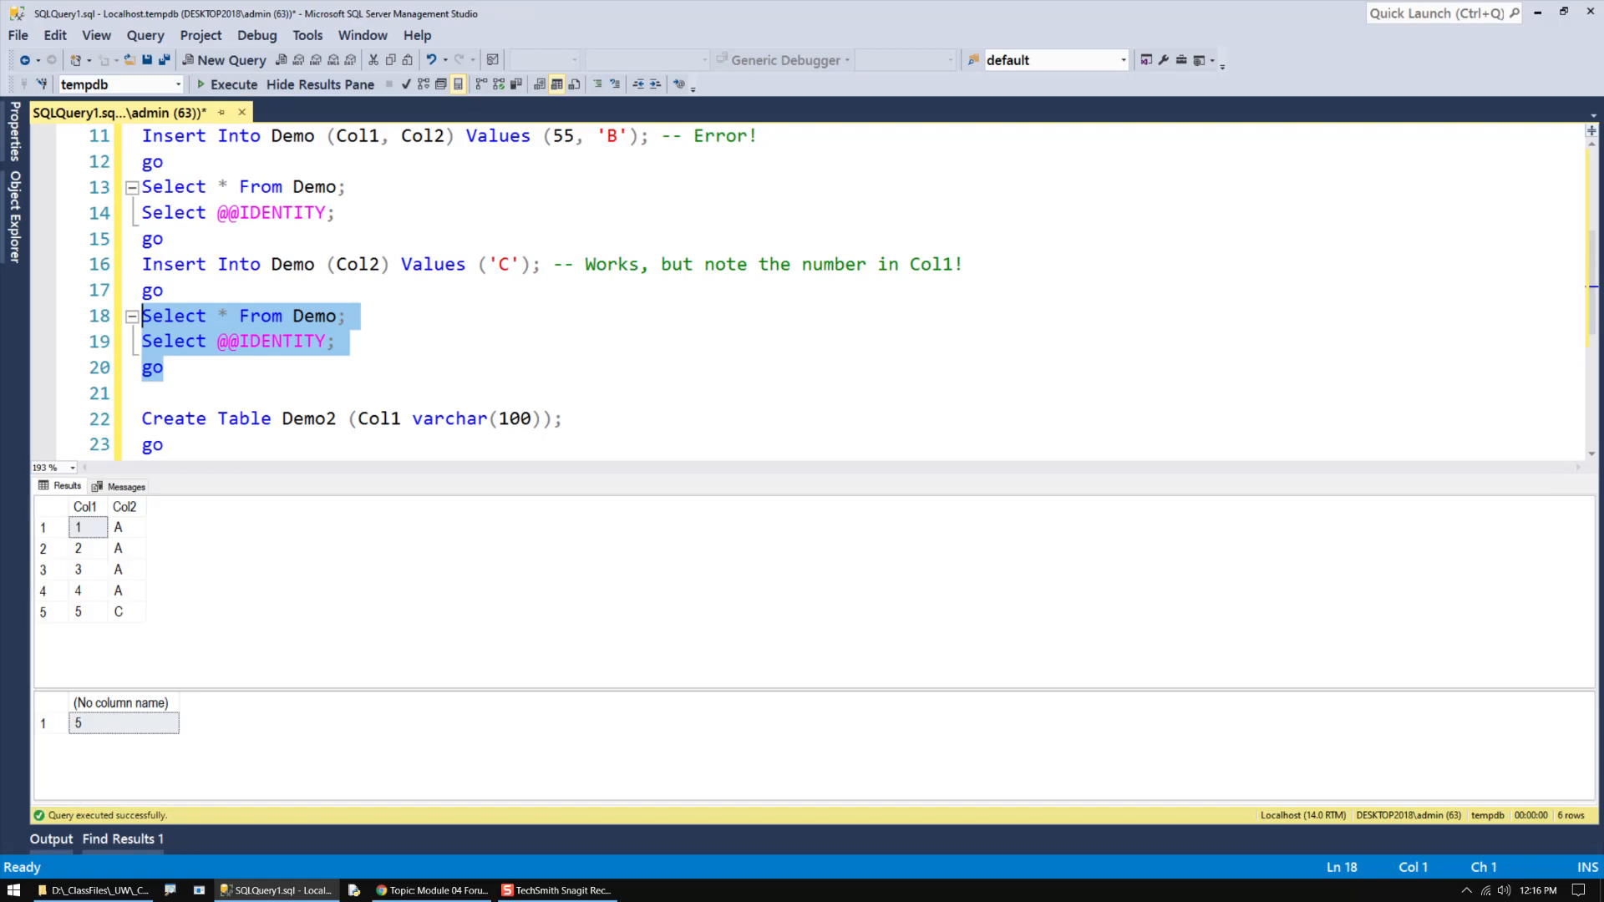
left_click(87, 611)
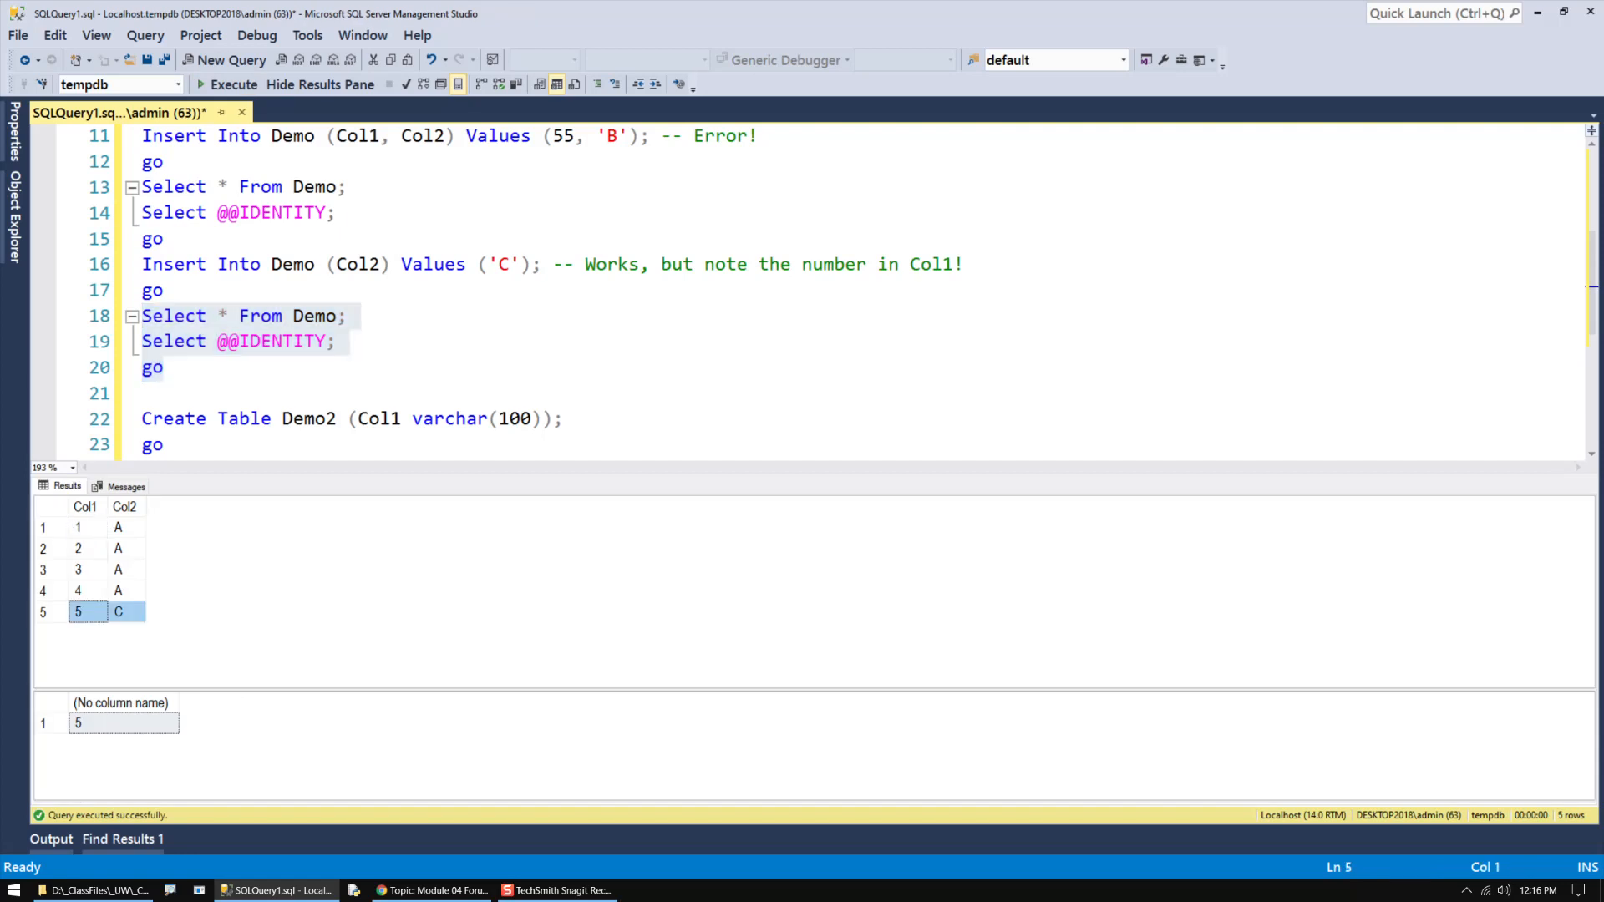
left_click(122, 723)
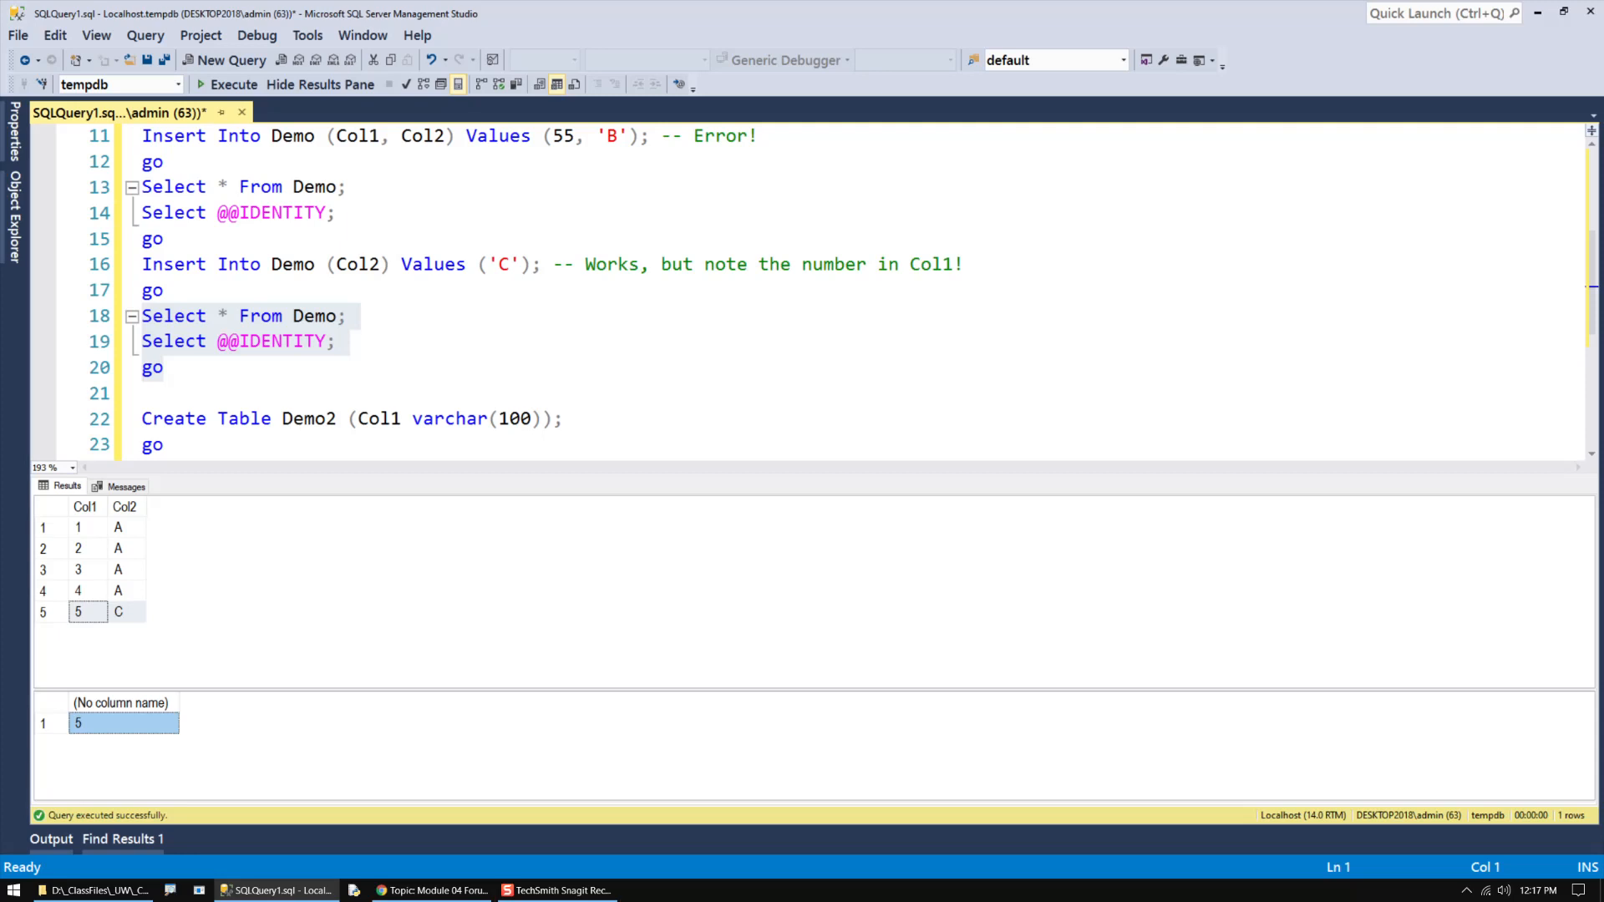
mouse_move(320, 84)
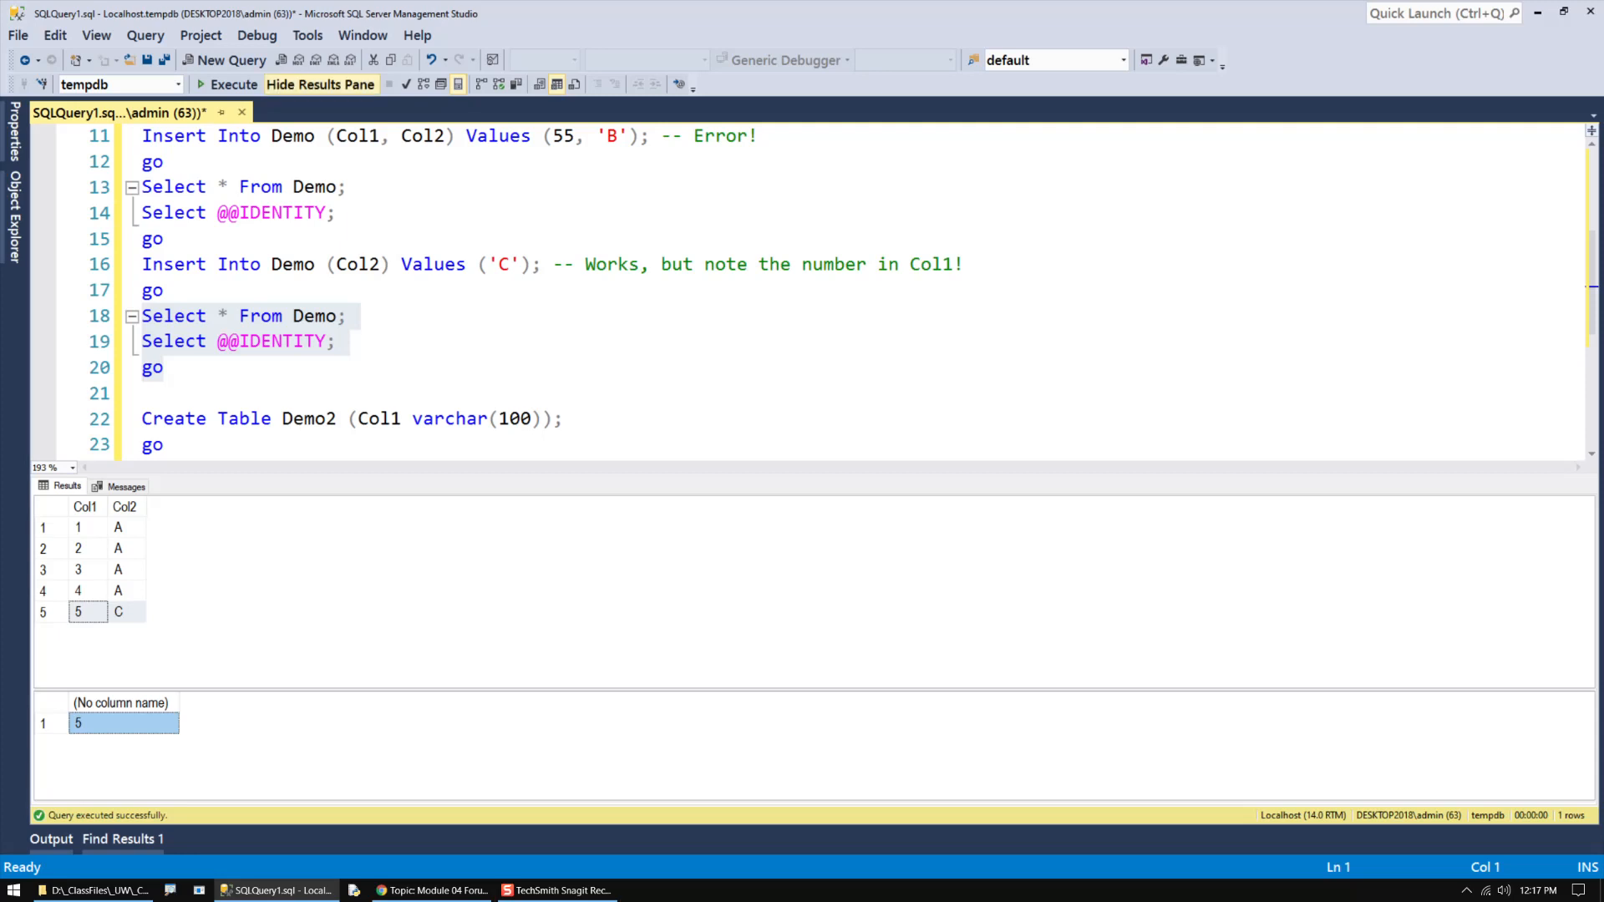
left_click(321, 84)
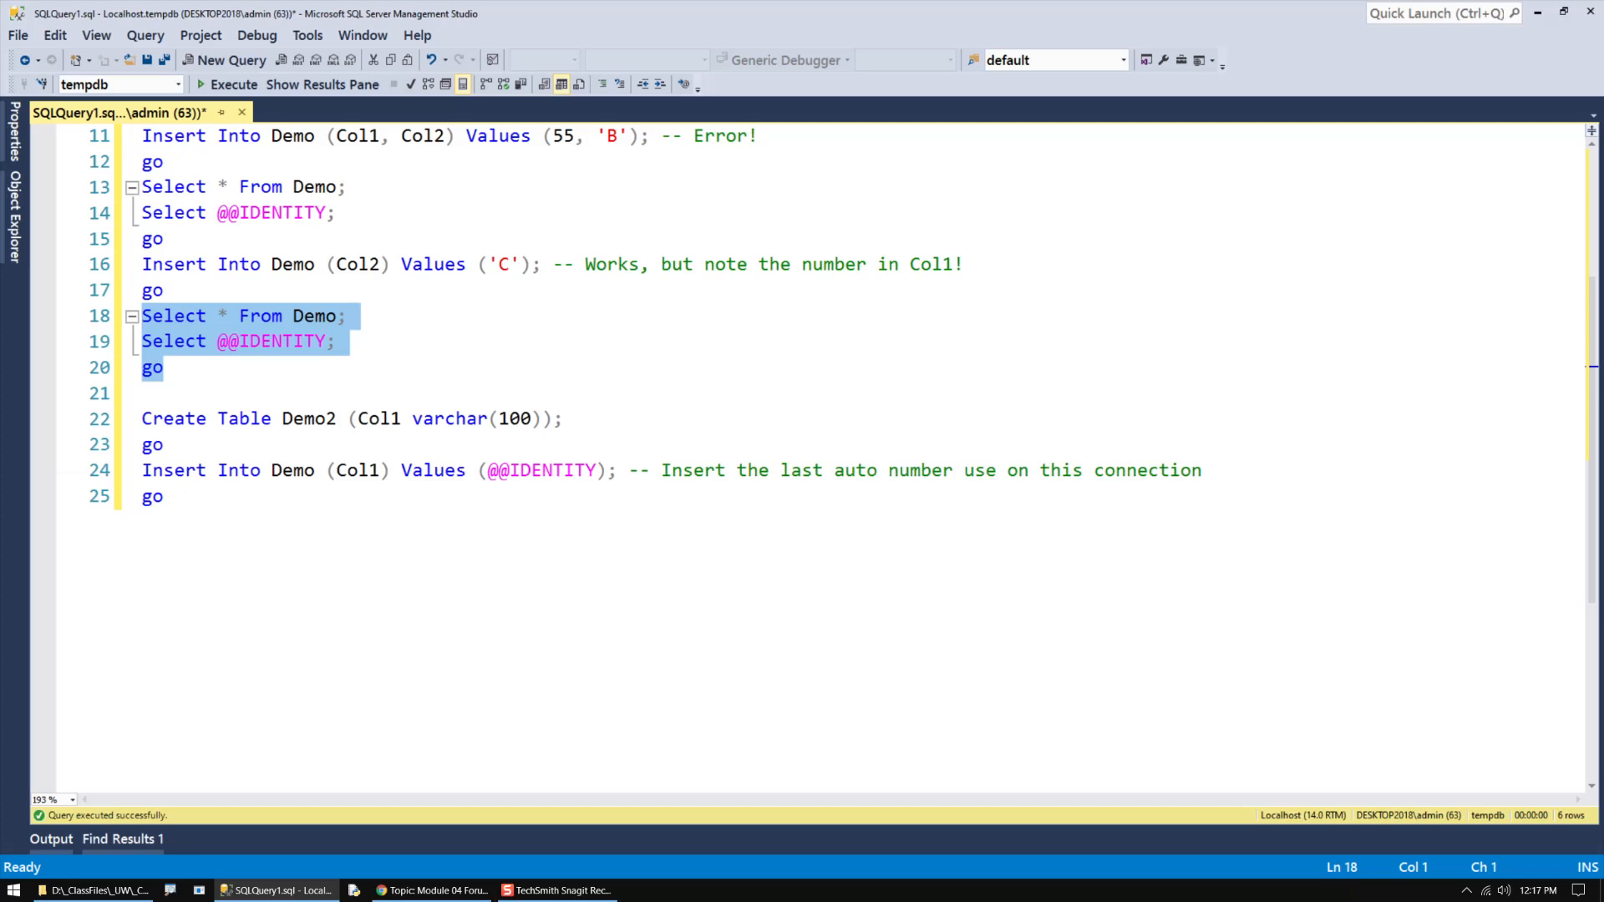
double_click(271, 341)
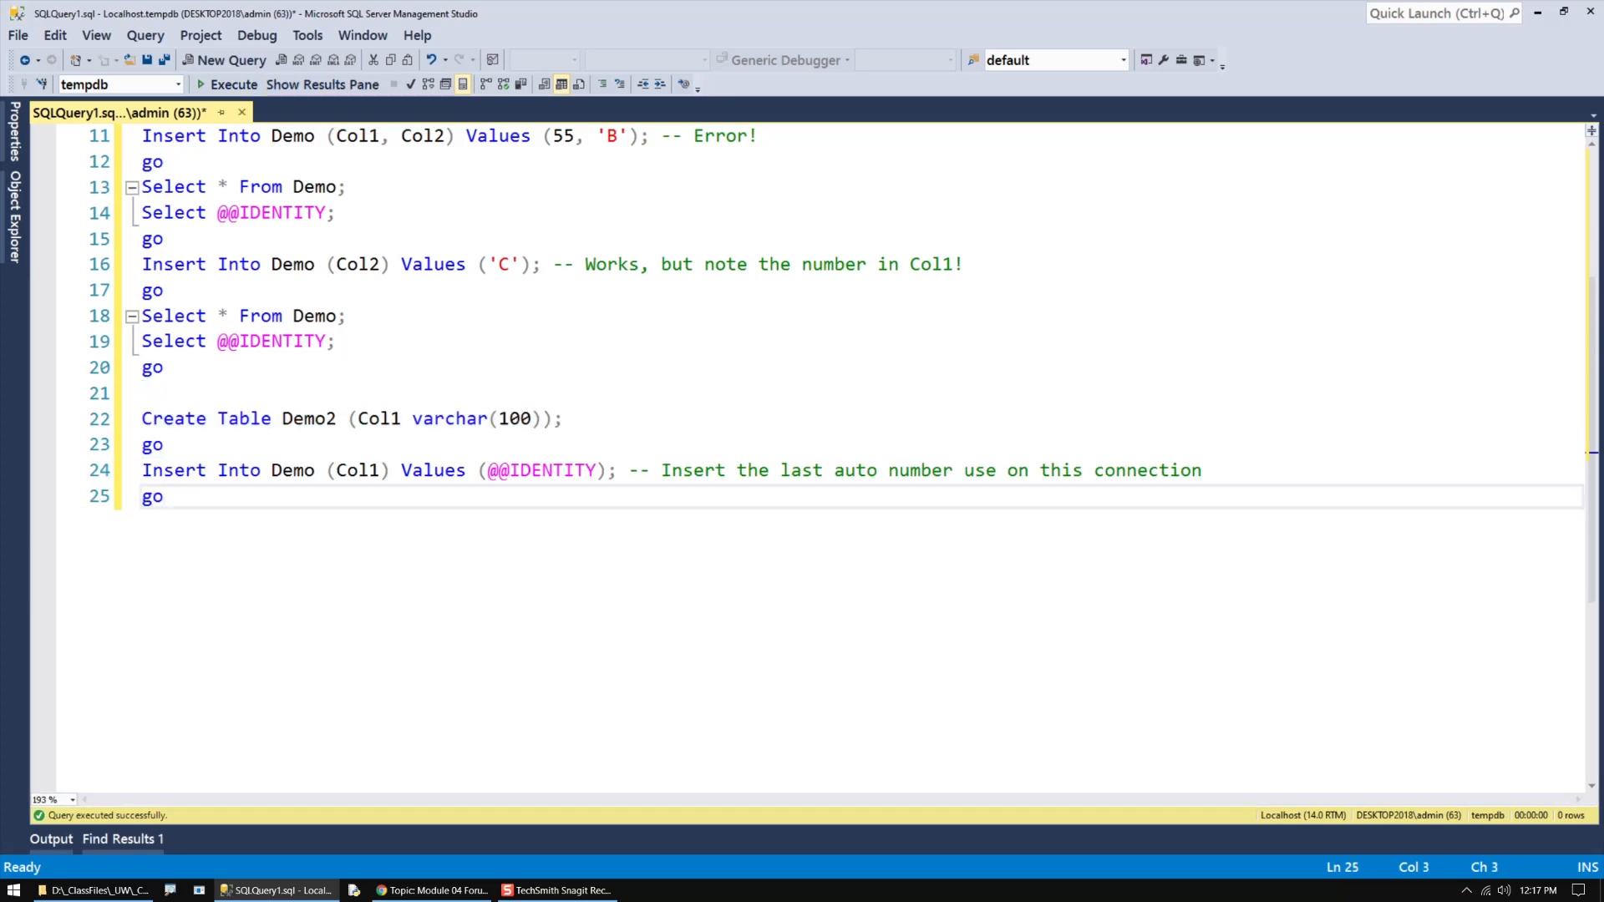
double_click(540, 471)
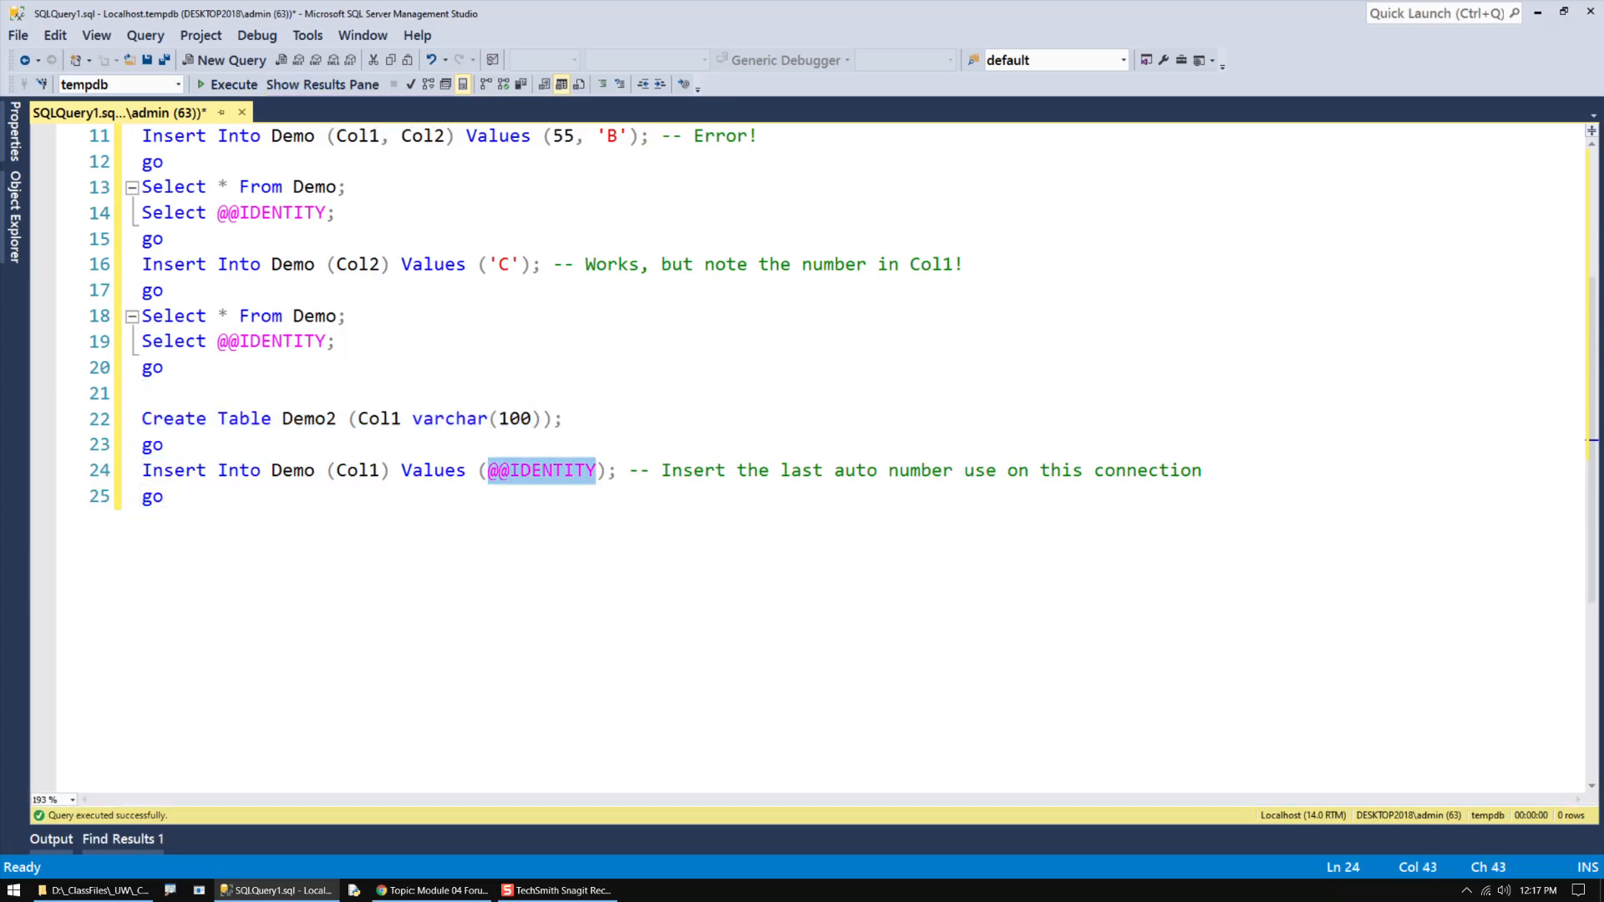
left_click(234, 84)
type("2")
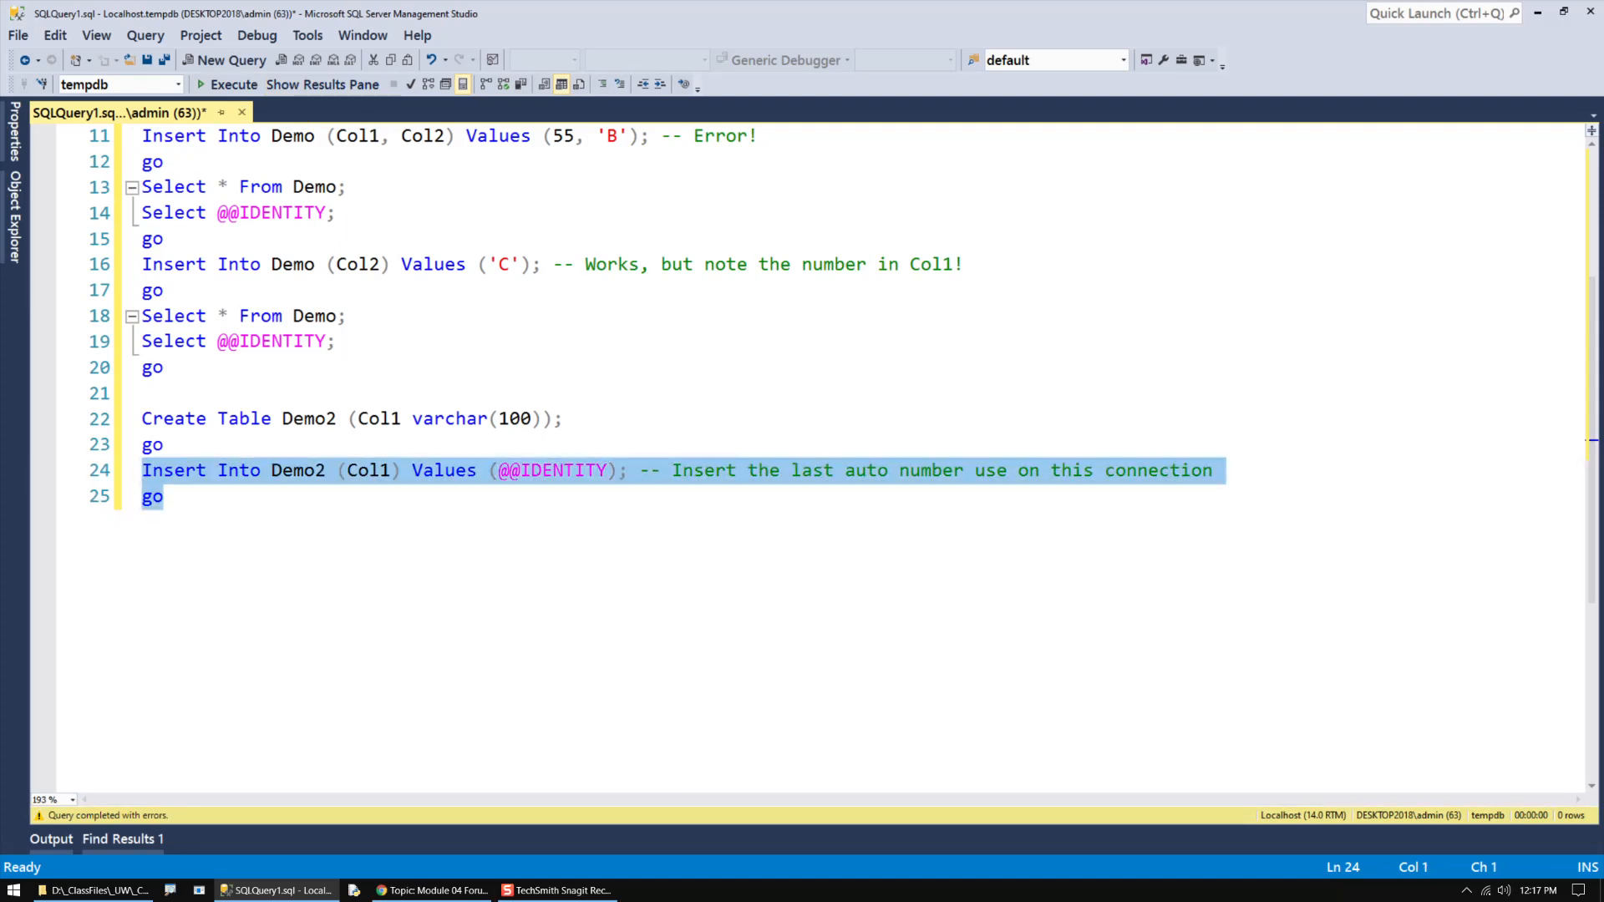
left_click(234, 83)
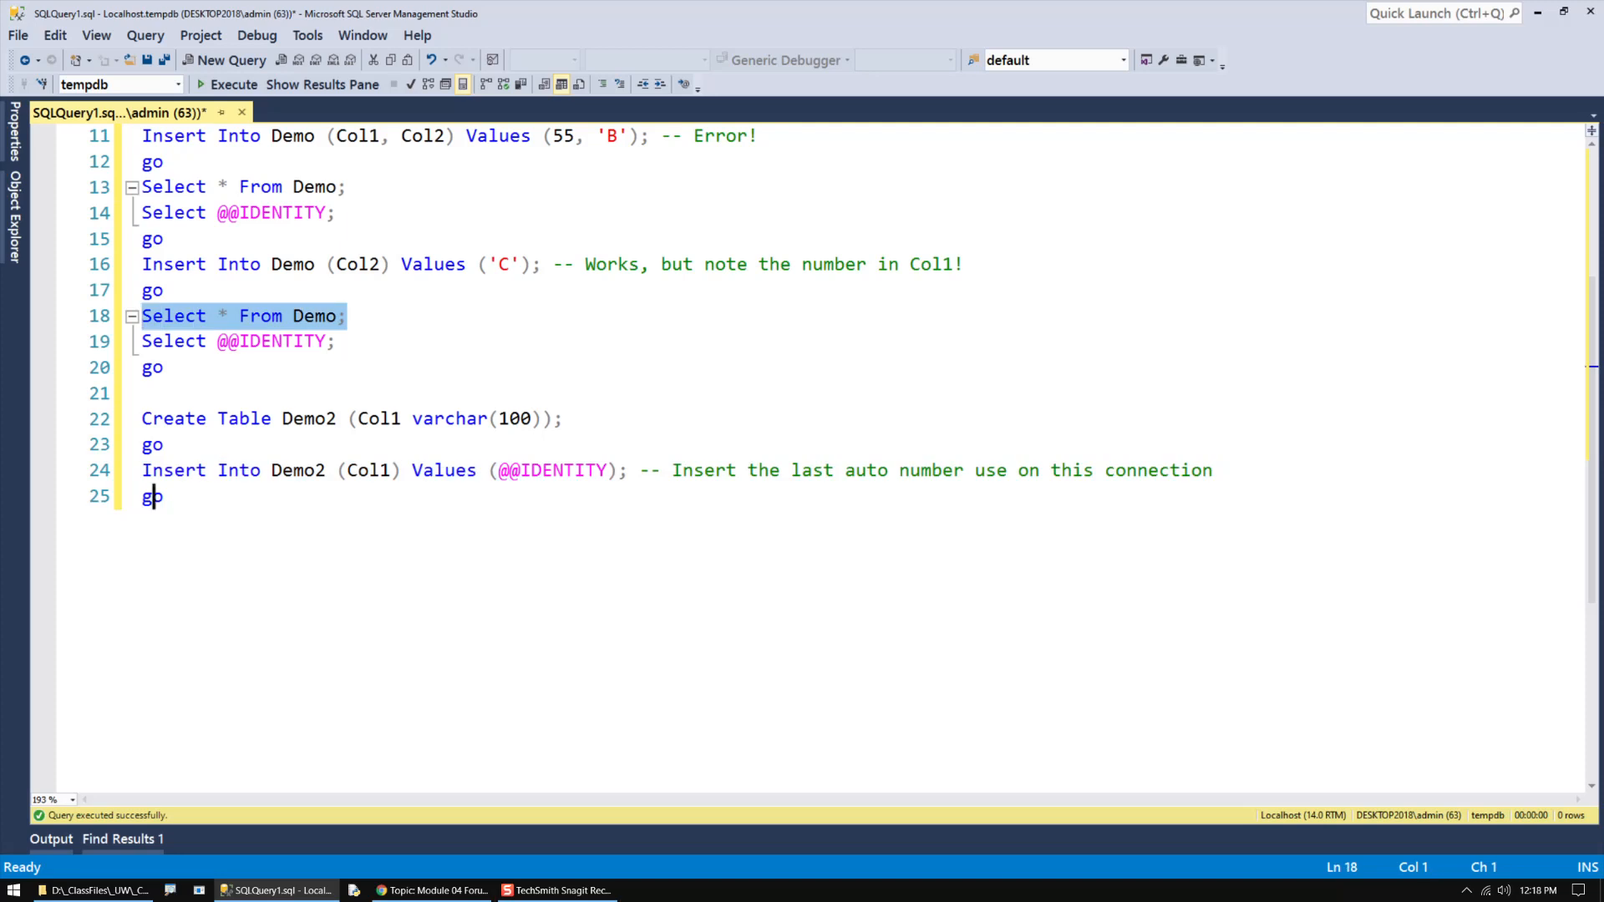
Add the query Select * From Demo2; on line 26.
type("Select * From Demo;")
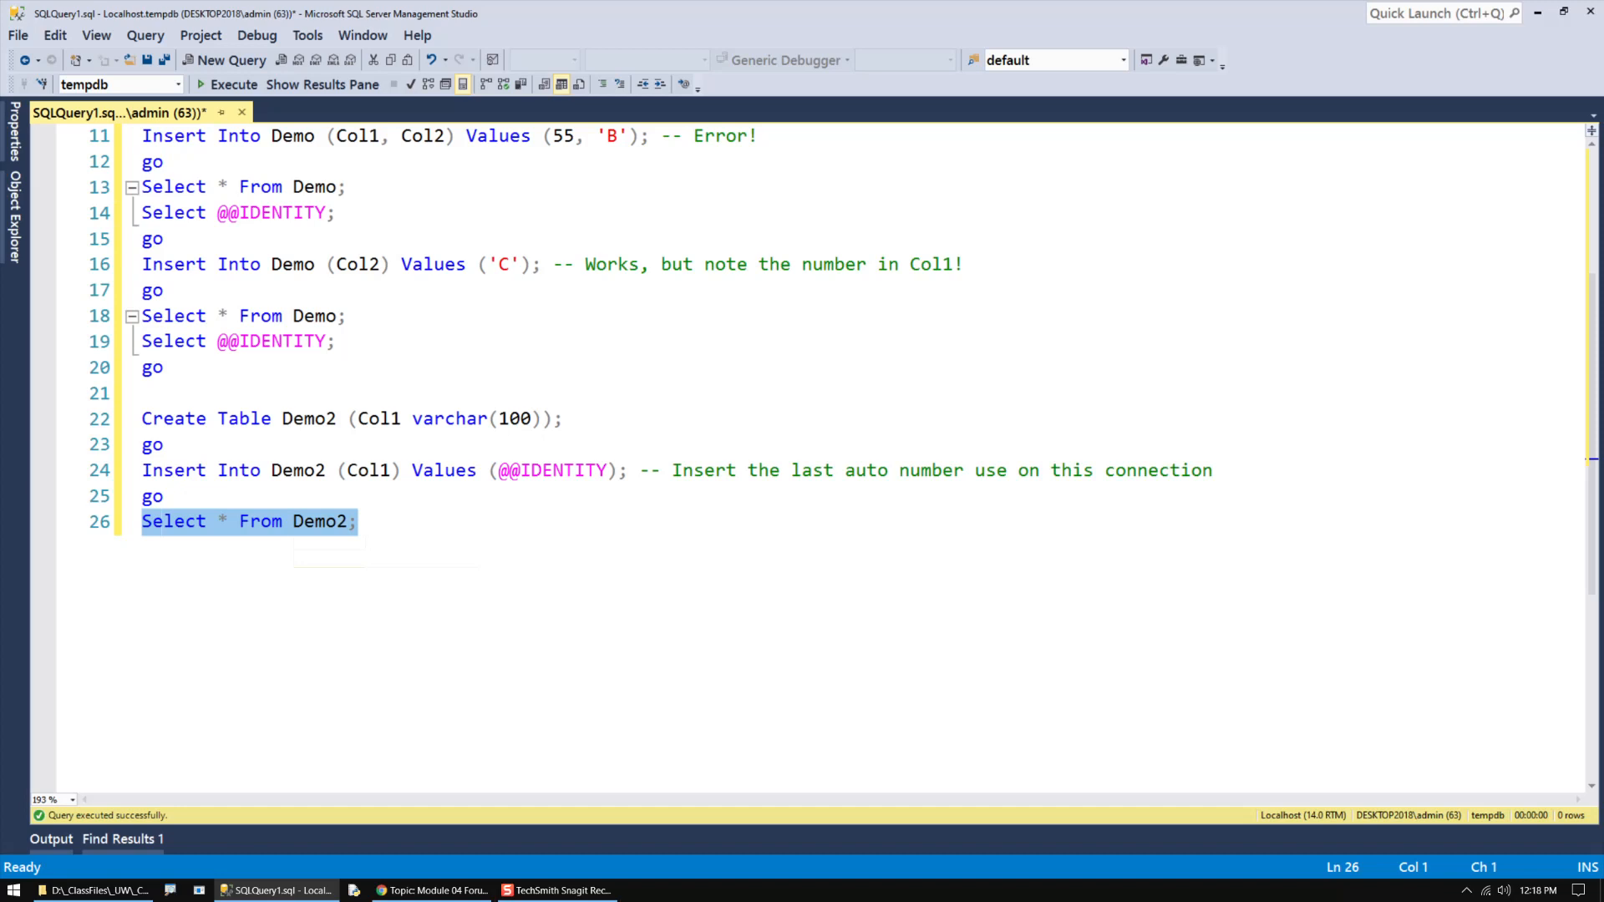
left_click(234, 84)
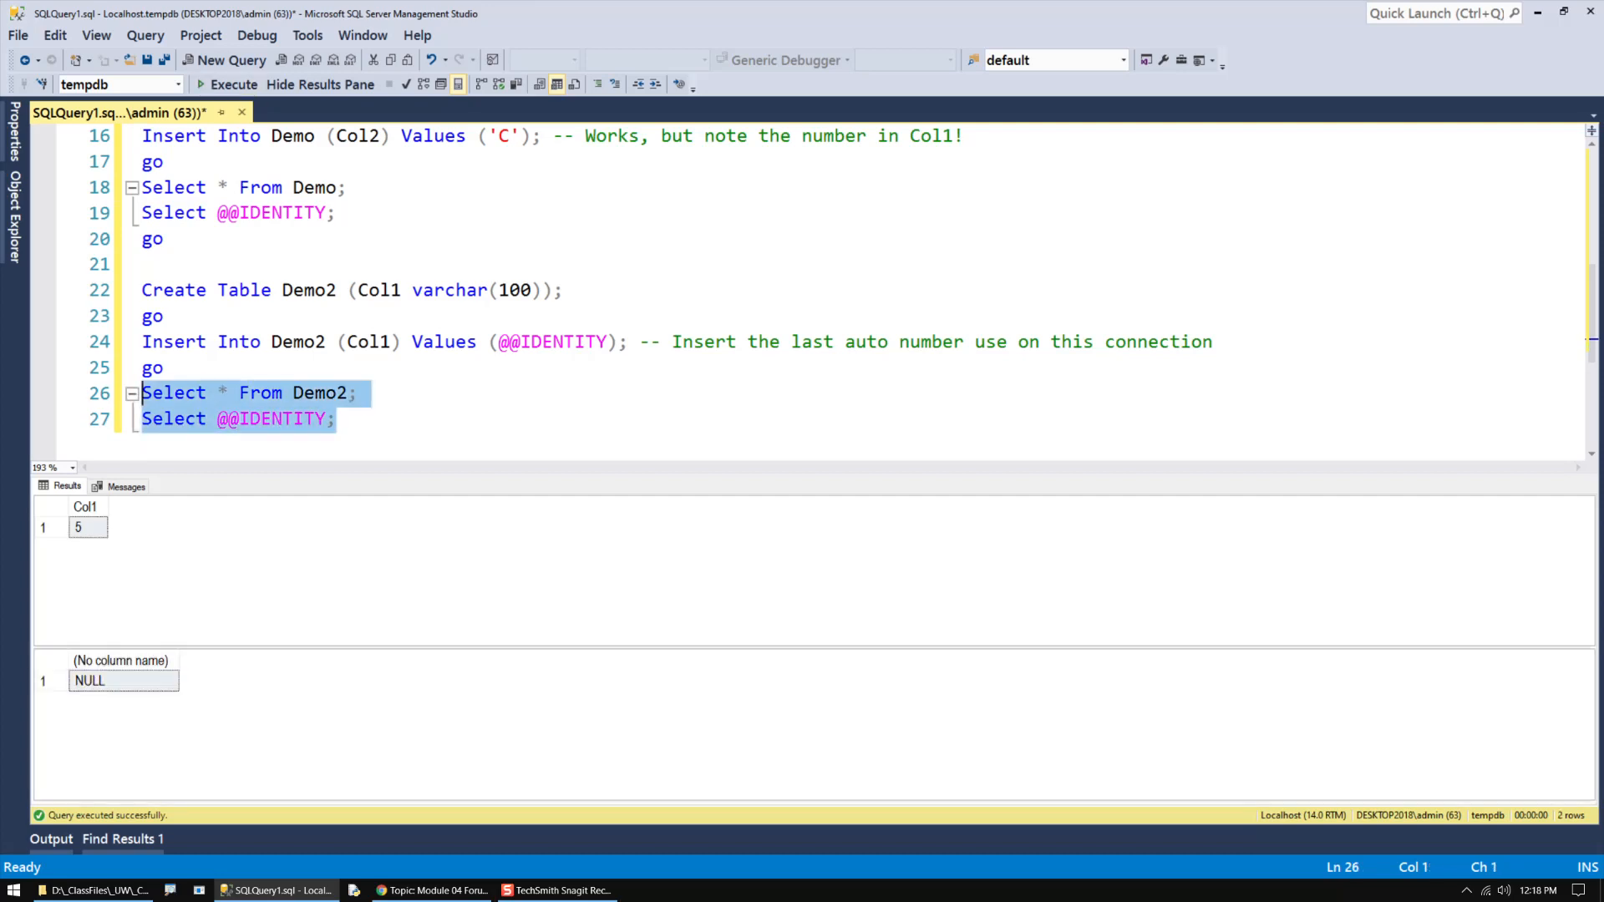
left_click(236, 418)
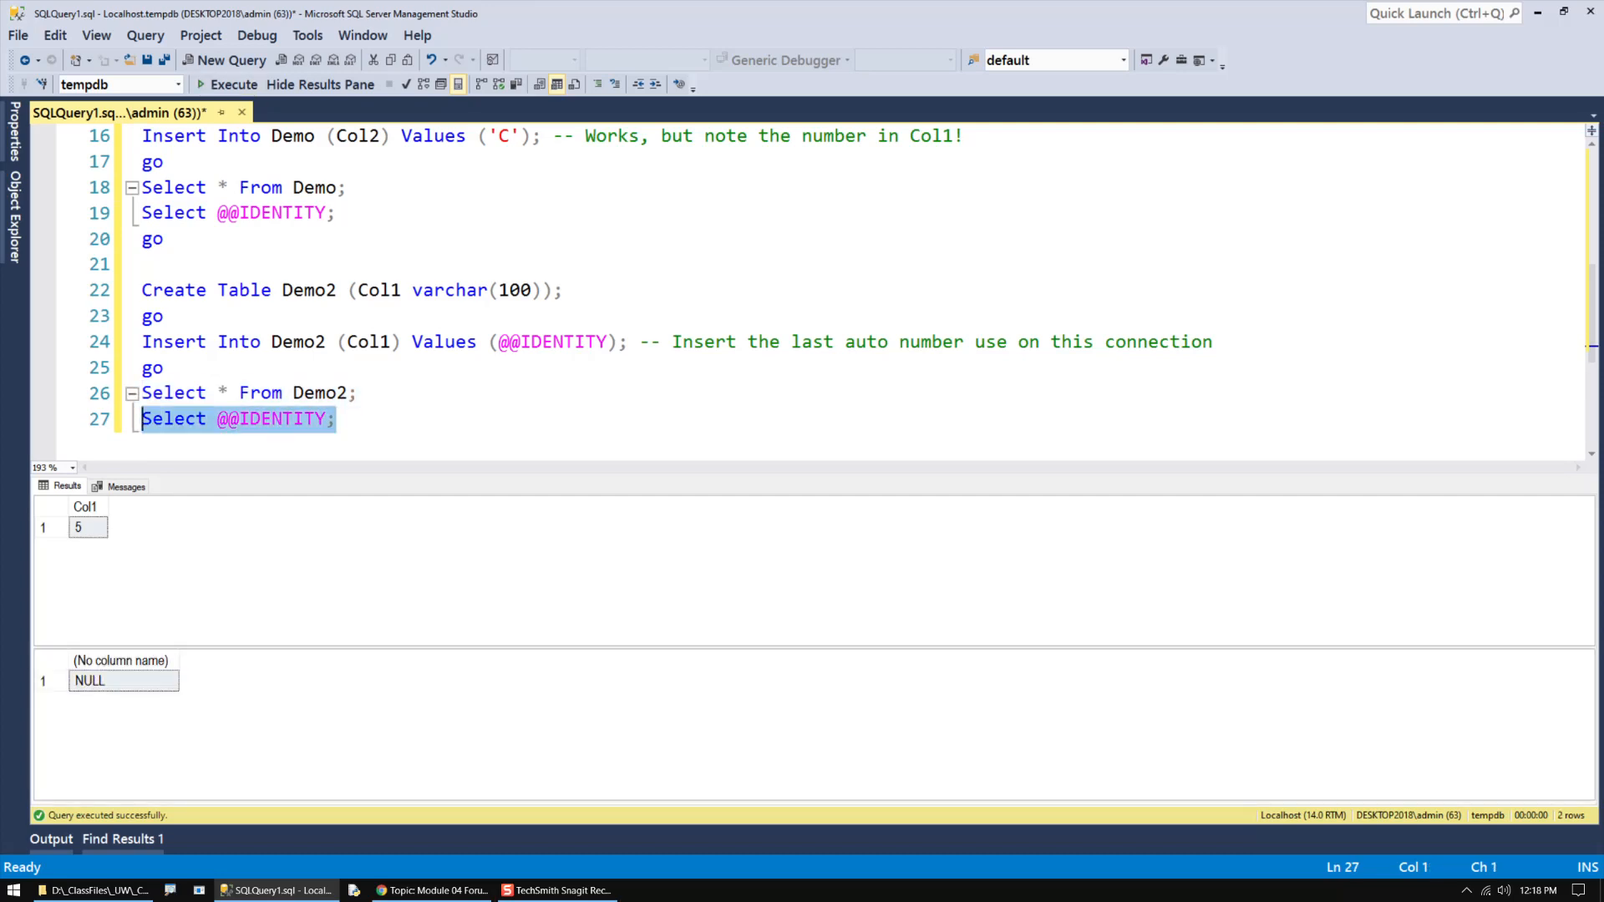
left_click(234, 83)
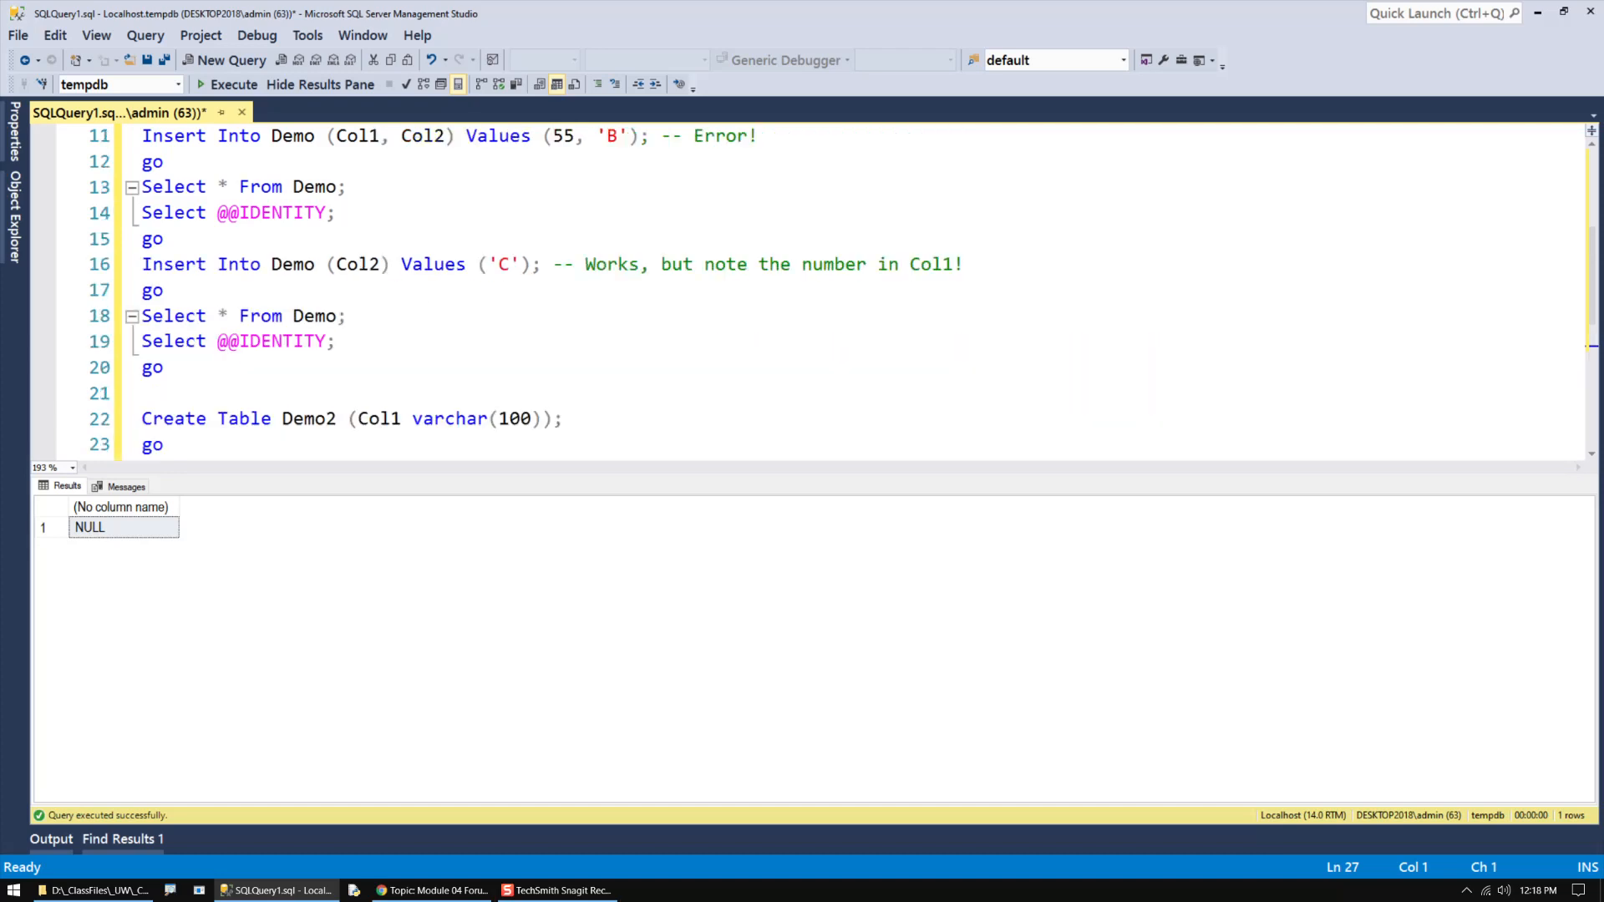
Rerun the insert of another 'C' row into Demo.
left_click_drag(141, 264, 164, 289)
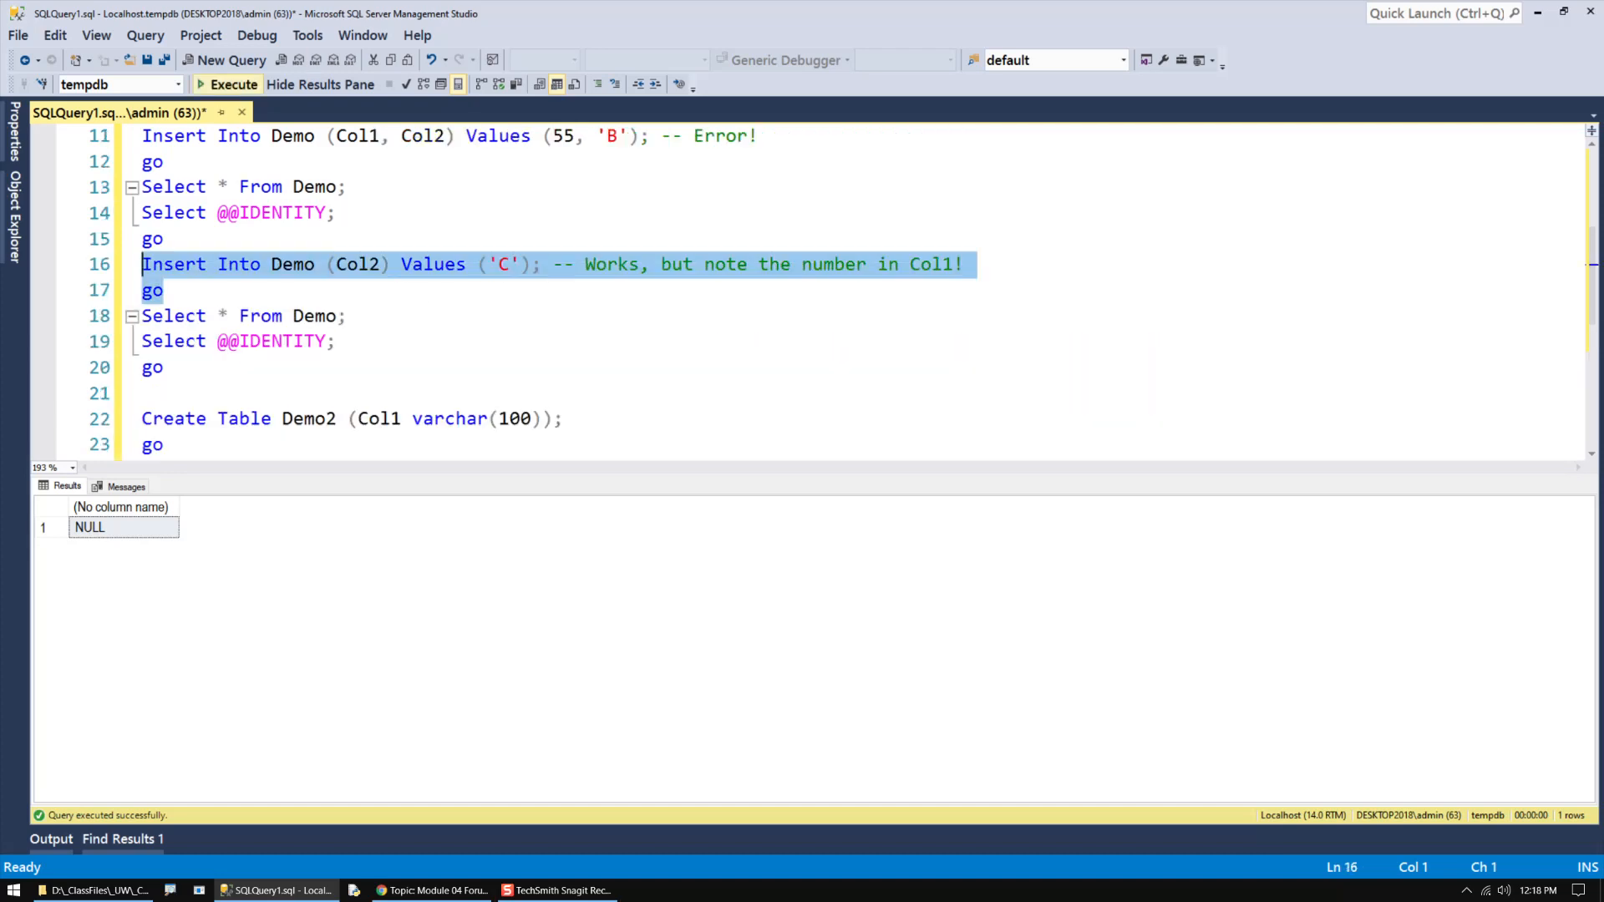
left_click(234, 83)
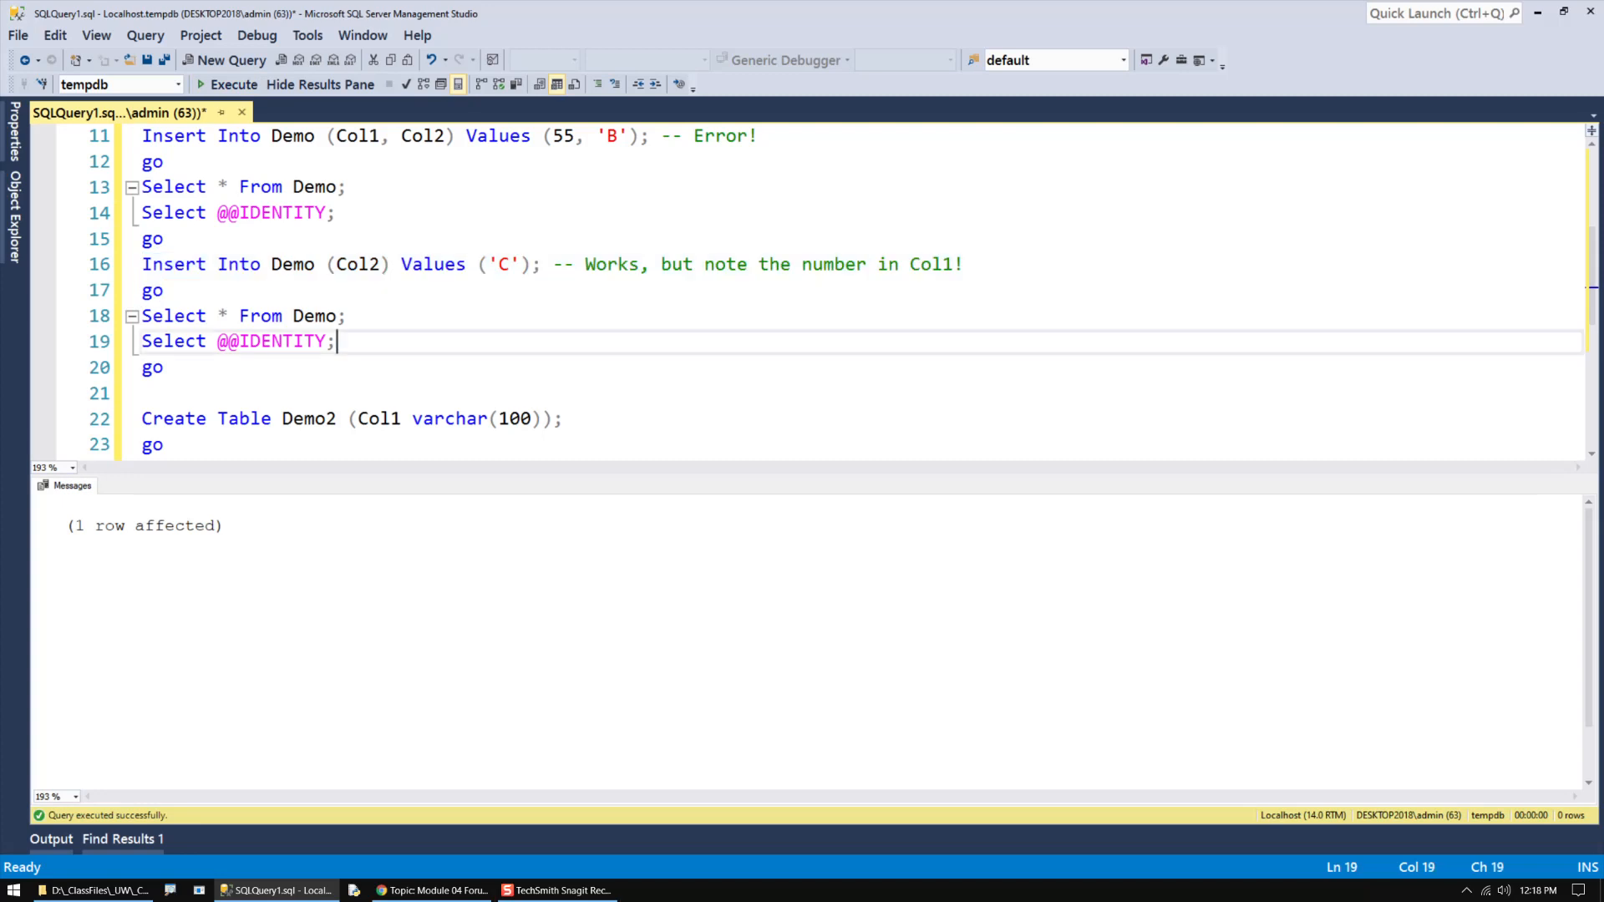